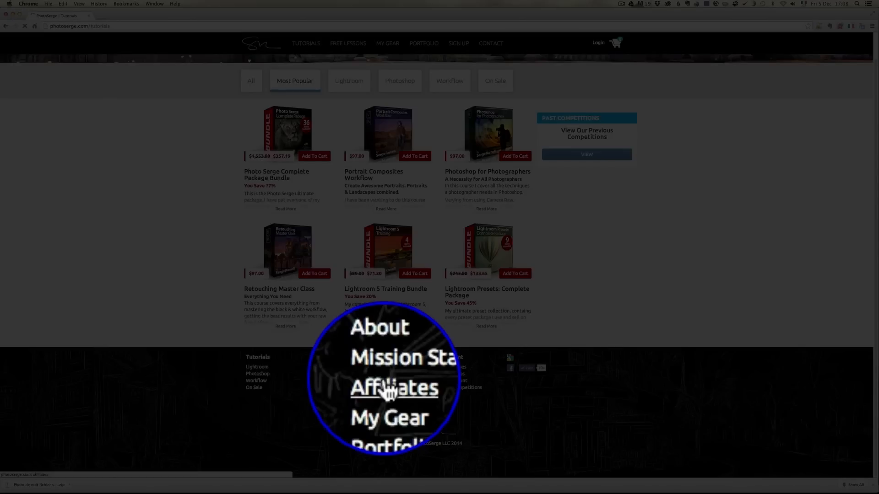
# Step: Go to Photoshoot's My Gear page from the Photoserge.com site link
pyautogui.click(393, 387)
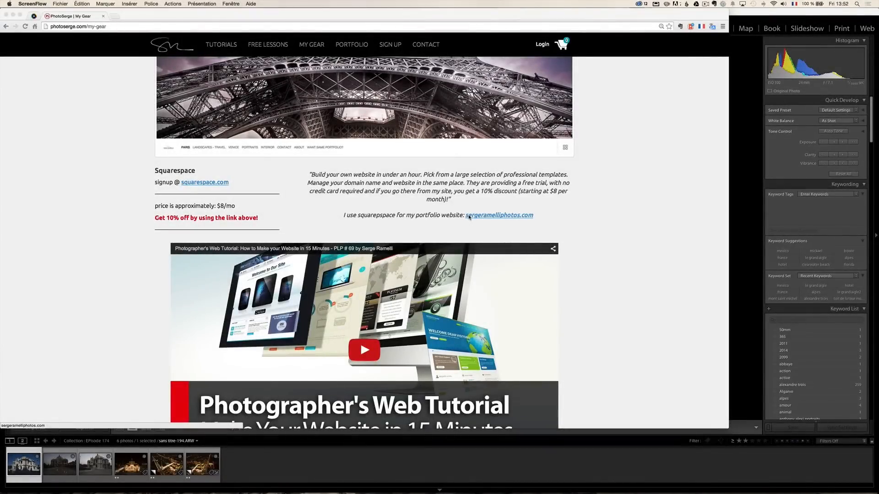
pyautogui.moveTo(580, 186)
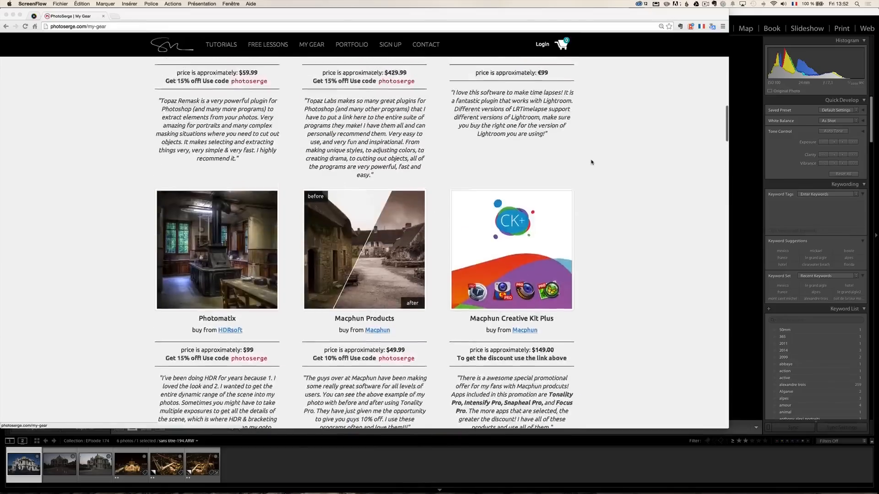
pyautogui.scroll(3)
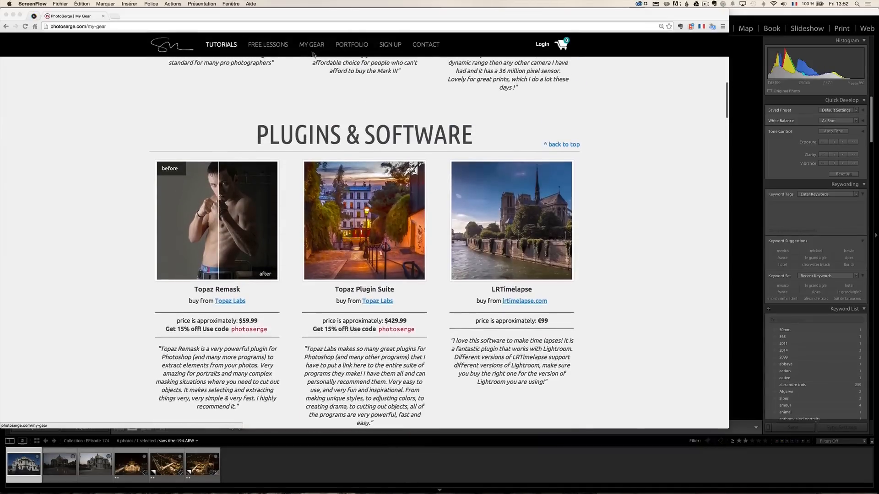
pyautogui.scroll(3)
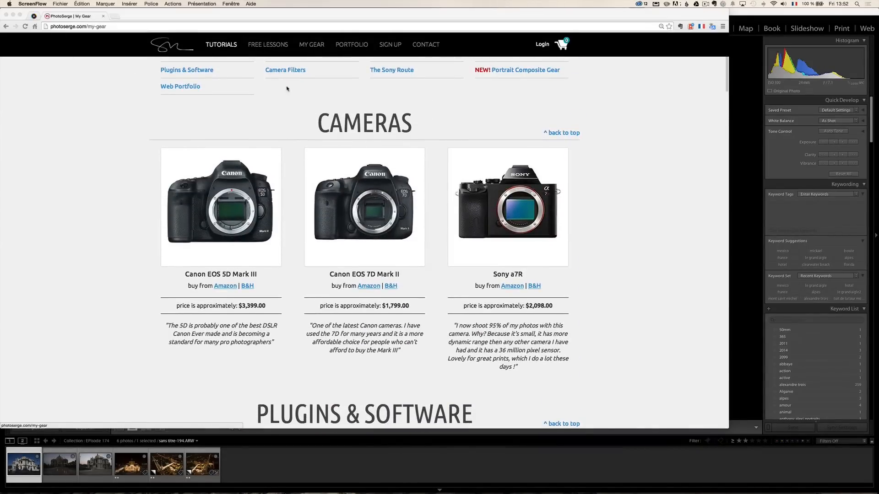
pyautogui.scroll(3)
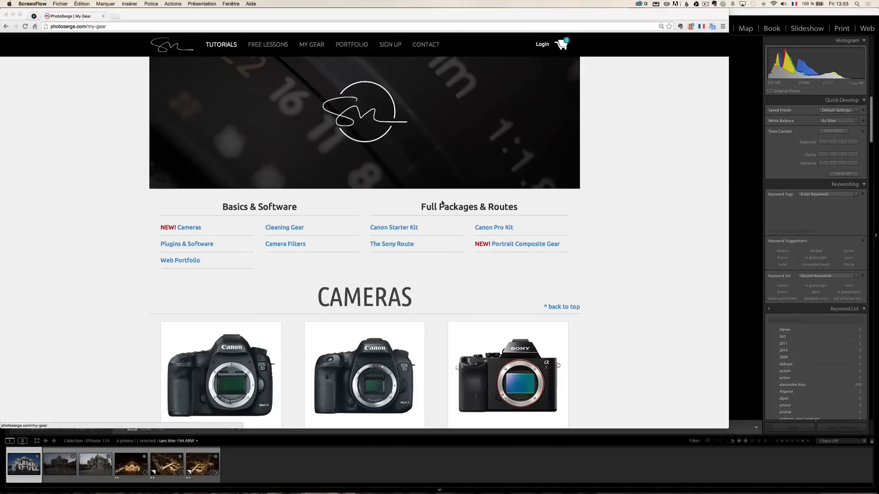
pyautogui.scroll(-3)
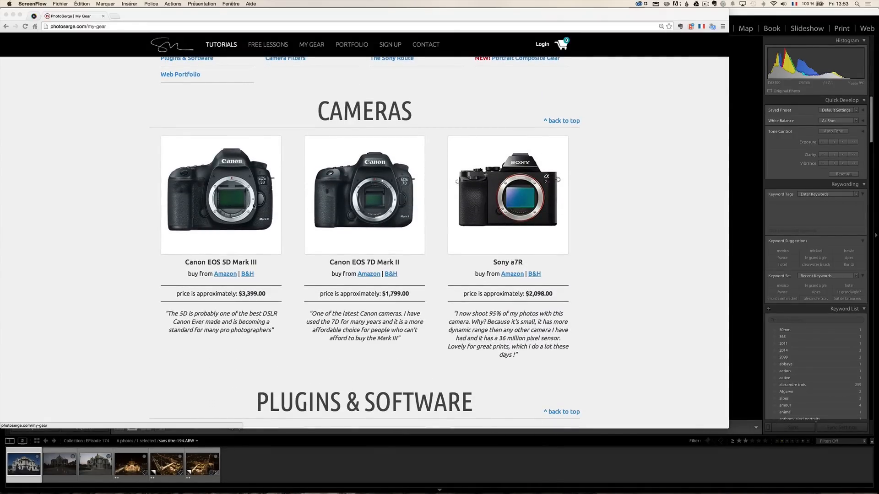
pyautogui.scroll(-3)
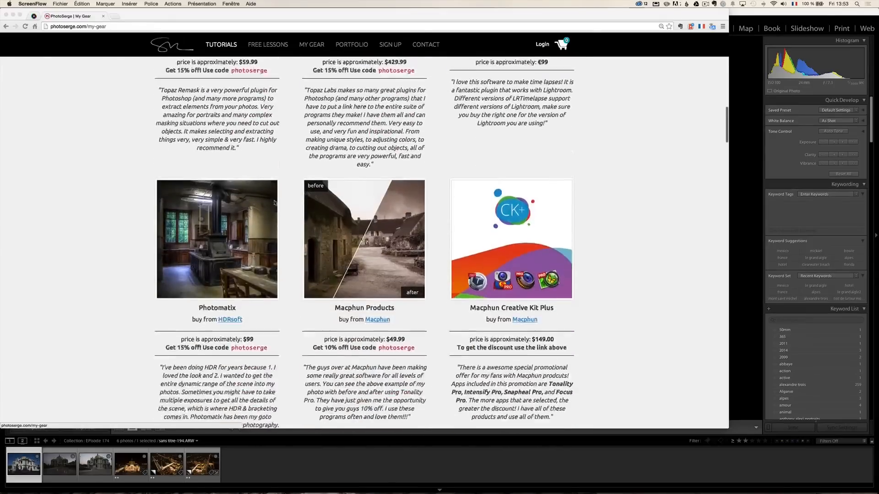
pyautogui.scroll(-3)
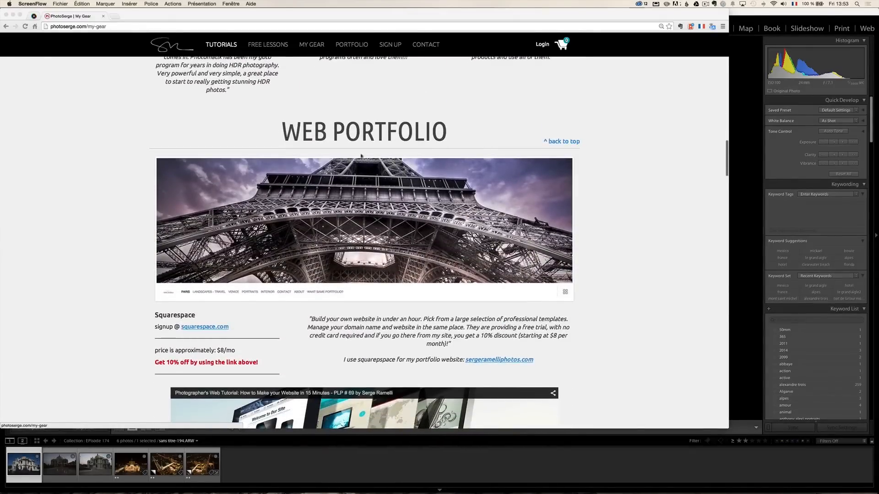
pyautogui.scroll(-3)
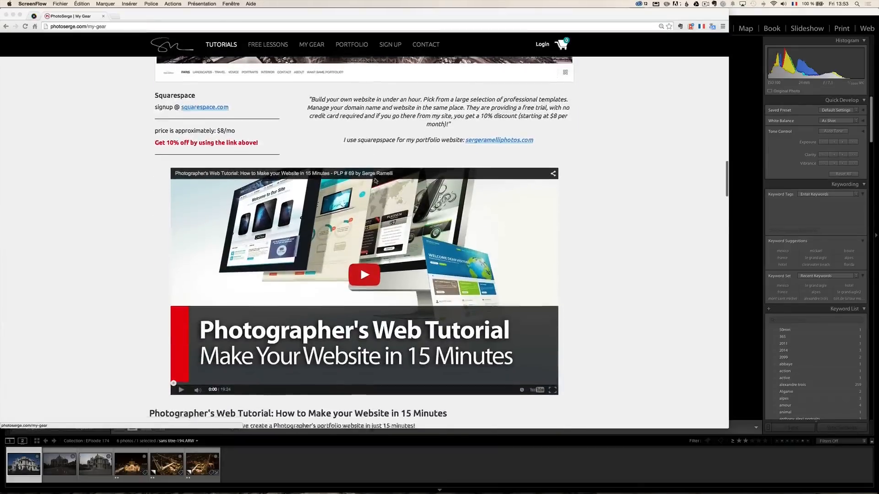
pyautogui.scroll(-3)
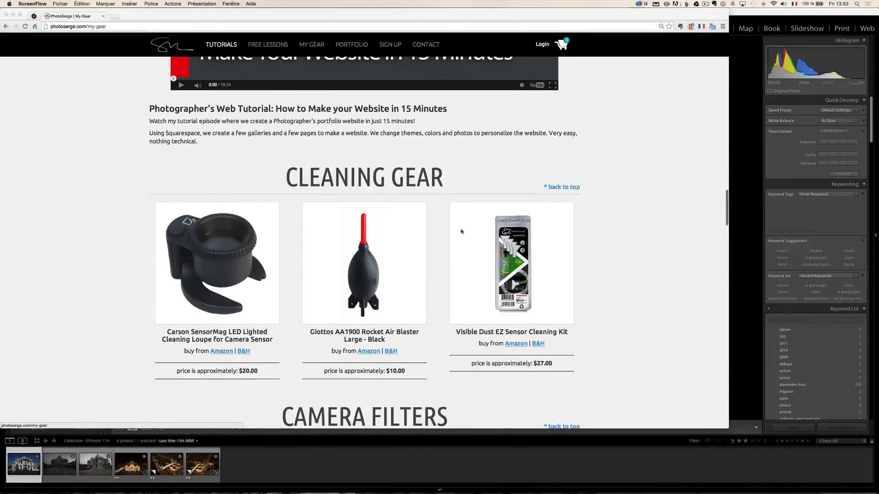
pyautogui.scroll(-3)
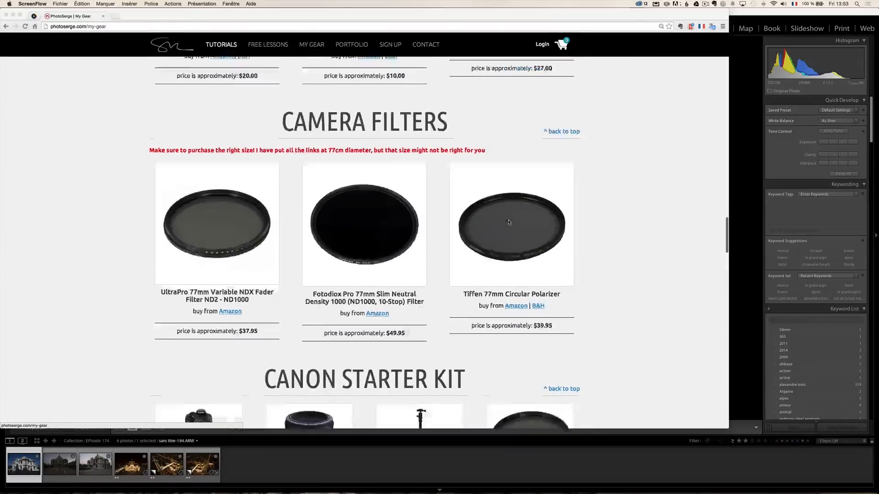
pyautogui.scroll(-3)
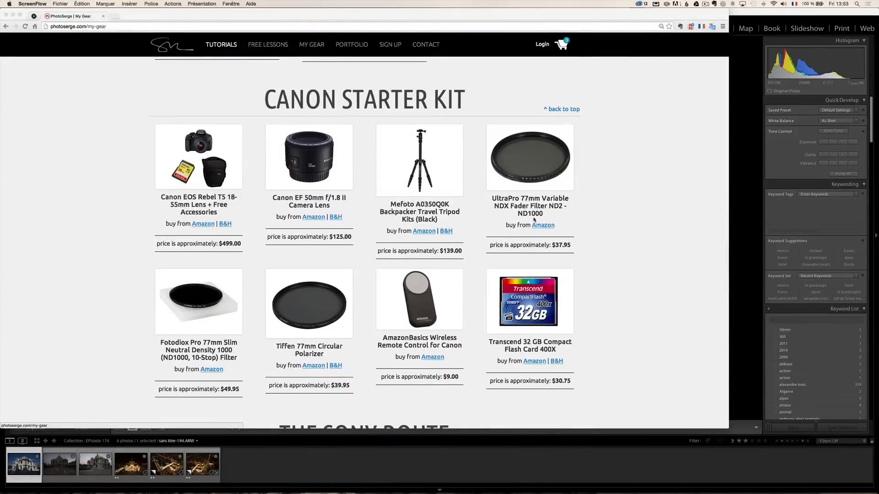
pyautogui.moveTo(404, 179)
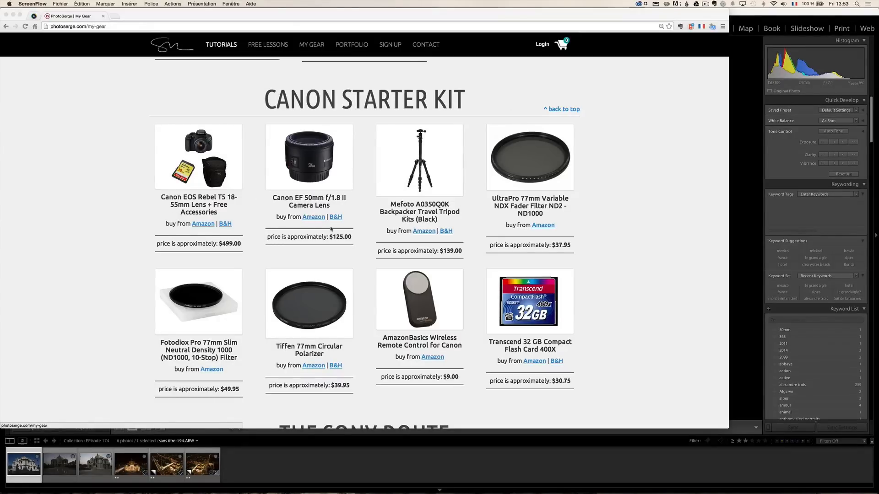
pyautogui.moveTo(366, 206)
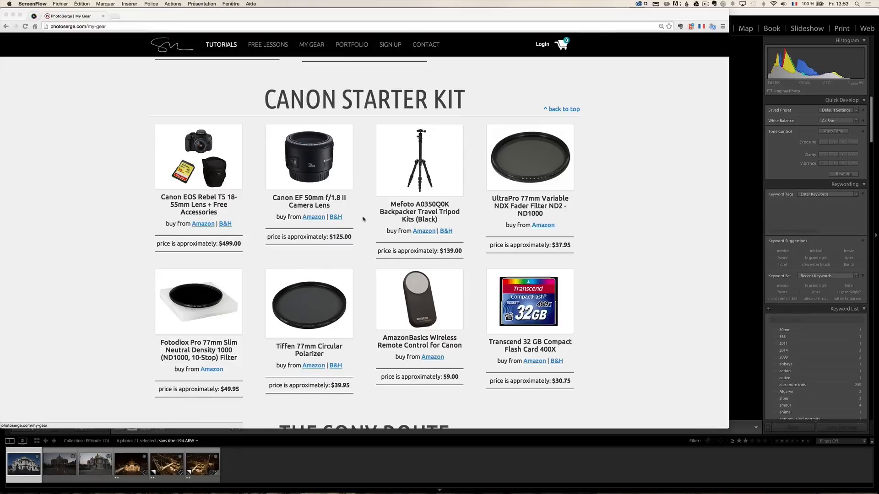
pyautogui.moveTo(332, 206)
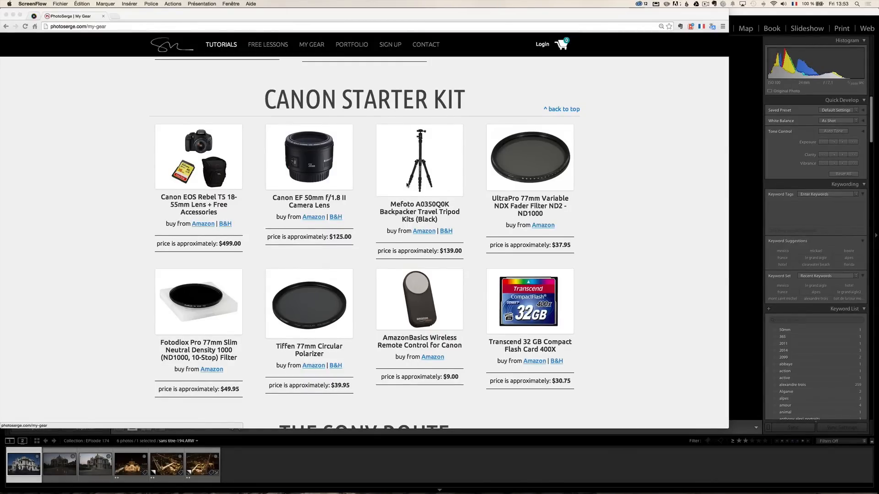
pyautogui.scroll(-3)
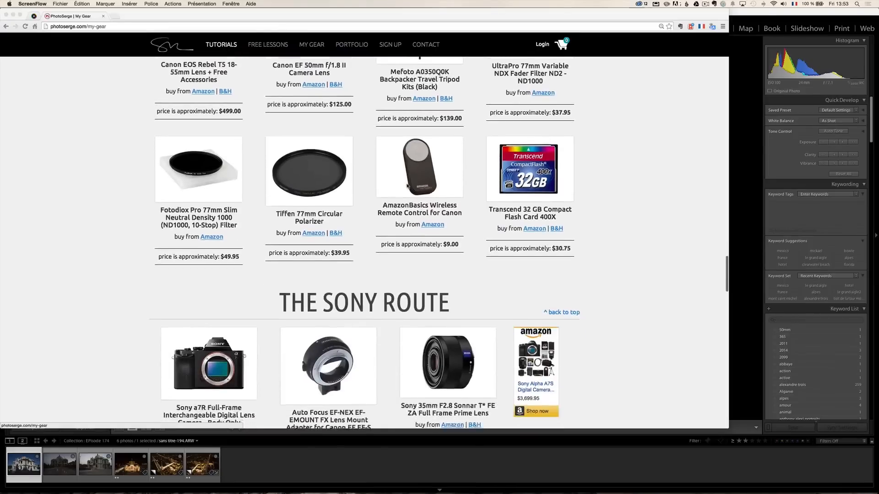
pyautogui.scroll(-3)
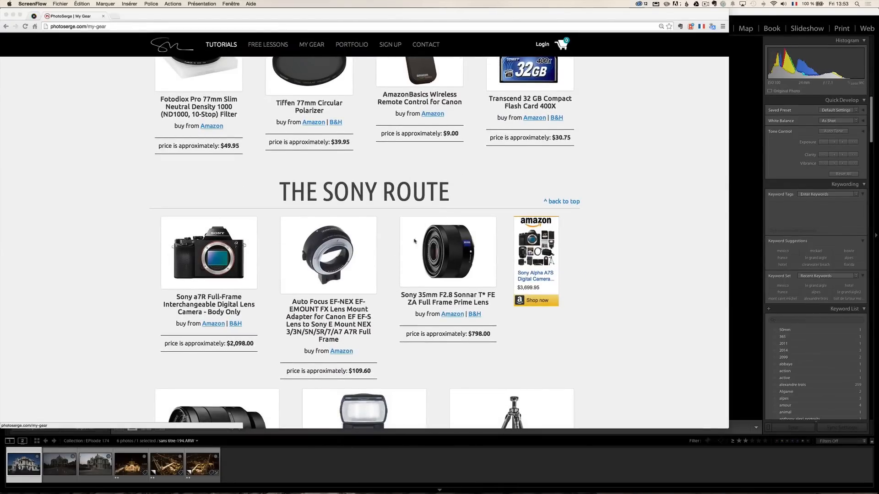
pyautogui.scroll(-3)
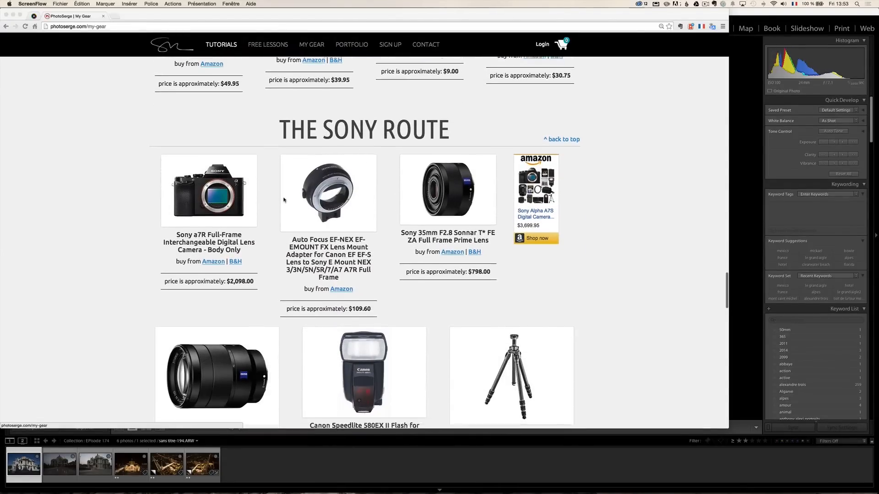
pyautogui.scroll(-3)
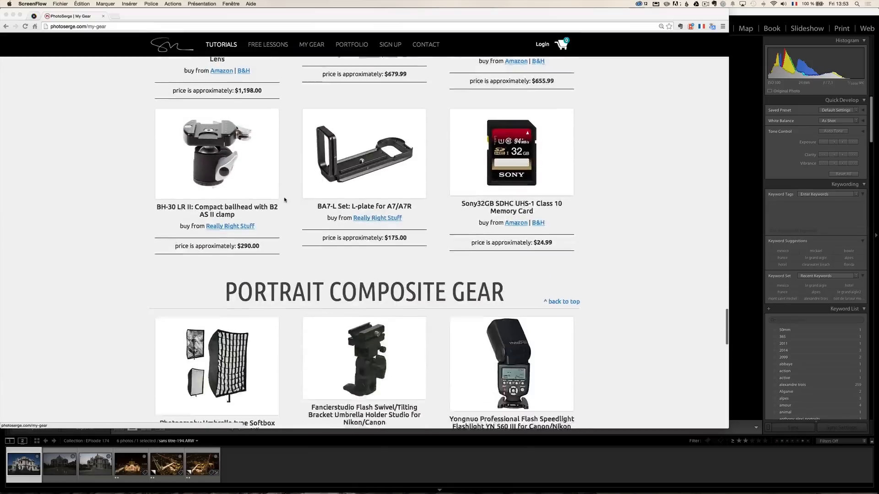
pyautogui.scroll(-3)
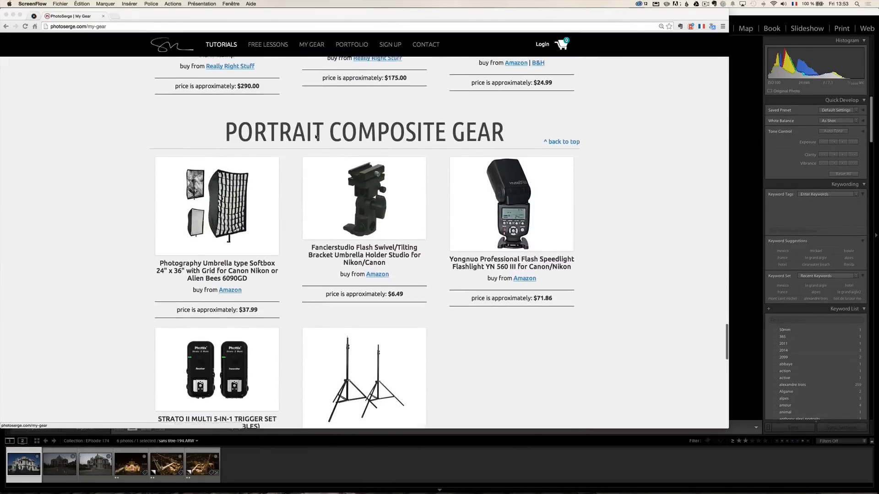
pyautogui.scroll(3)
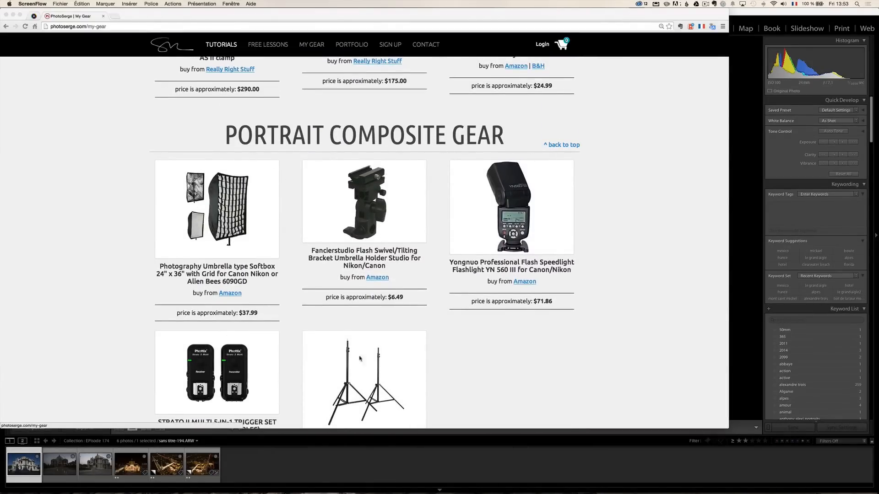
pyautogui.scroll(-3)
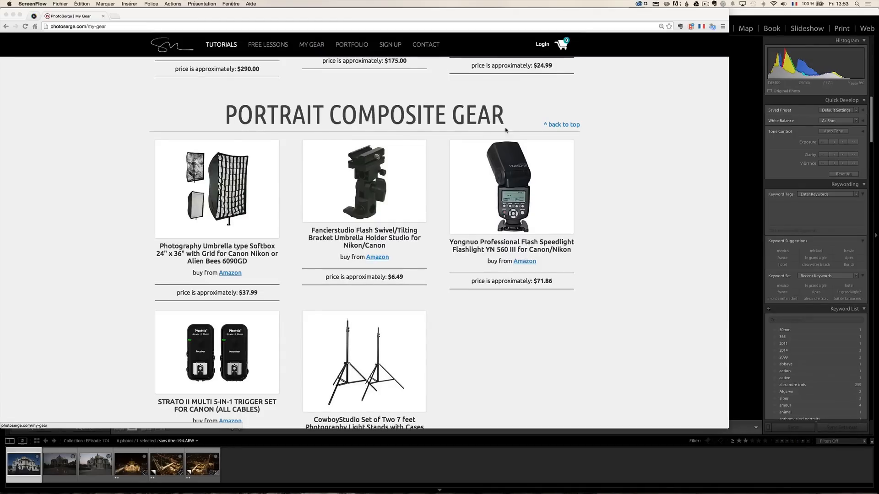
pyautogui.moveTo(405, 195)
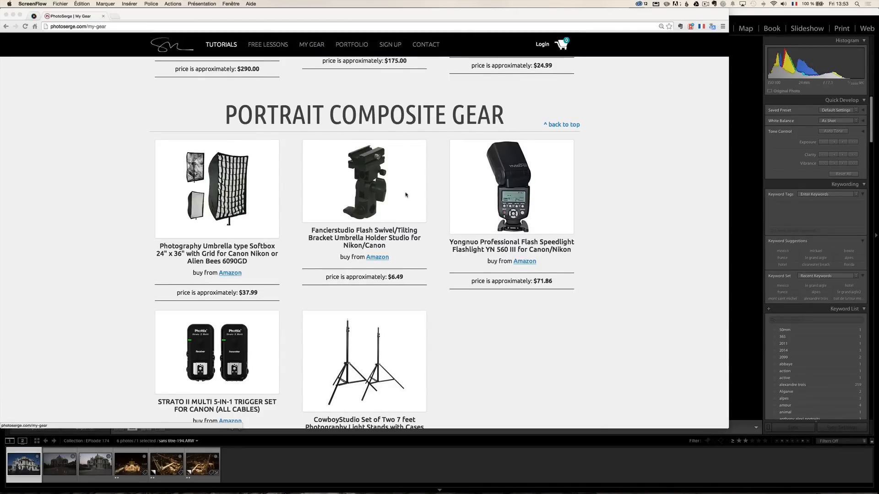
pyautogui.scroll(-3)
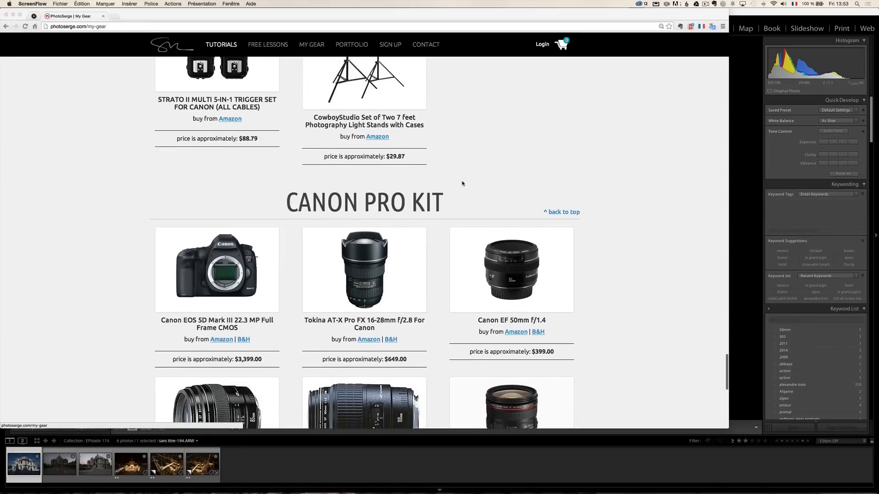
# Step: Scroll past the Canon Pro Kit lenses, flash and memory card to the page footer
pyautogui.scroll(-3)
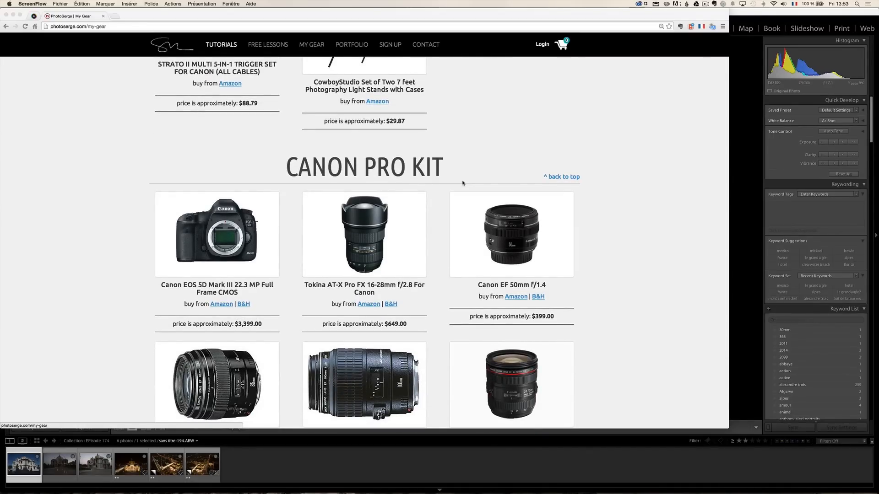
pyautogui.scroll(-3)
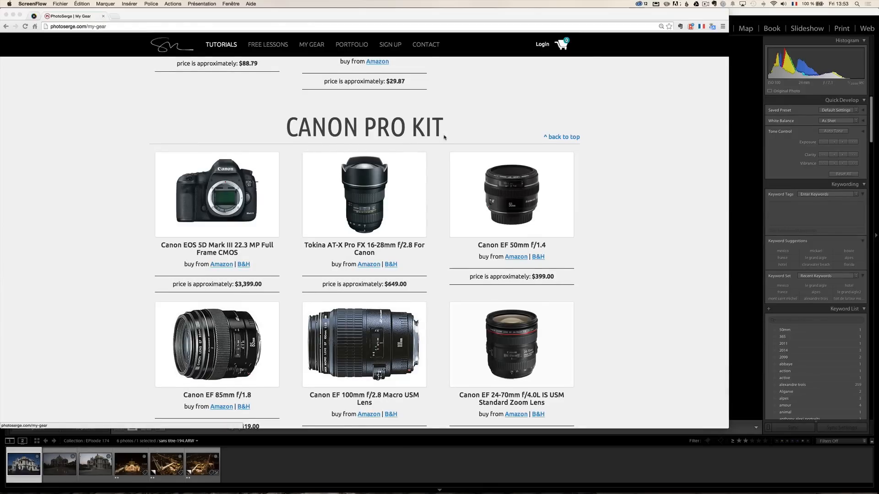
pyautogui.moveTo(394, 223)
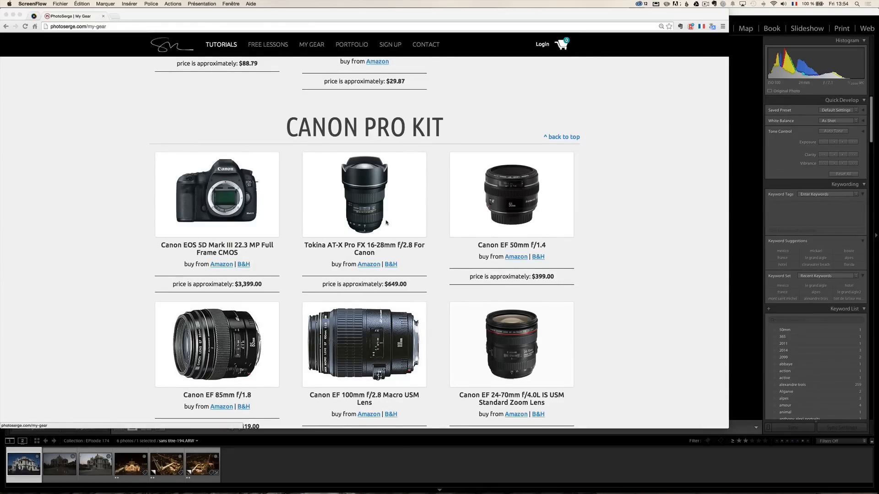
pyautogui.moveTo(385, 223)
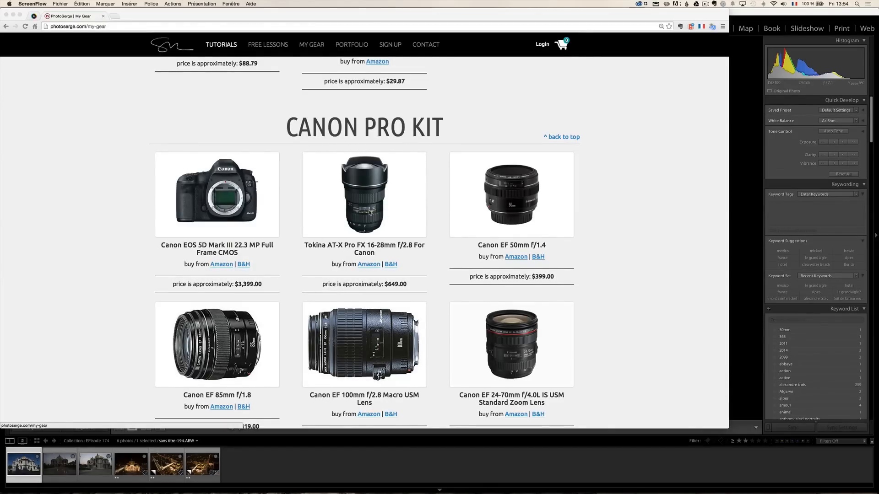
pyautogui.moveTo(272, 266)
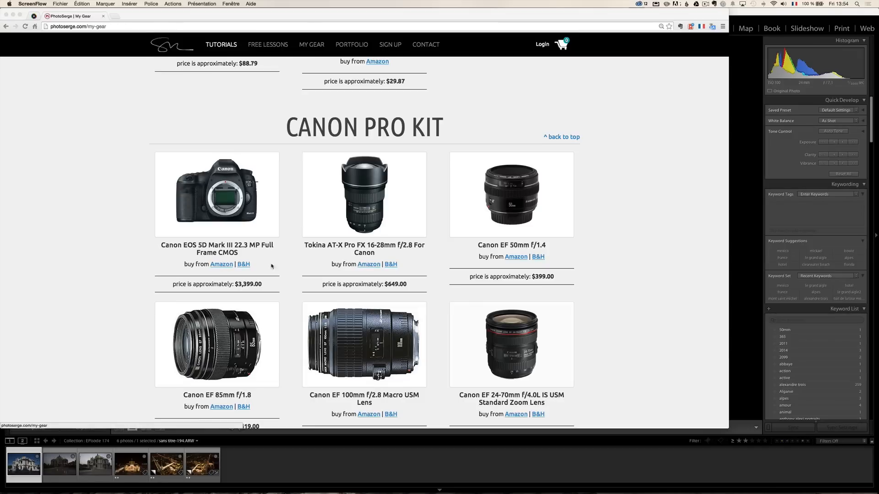
pyautogui.moveTo(373, 200)
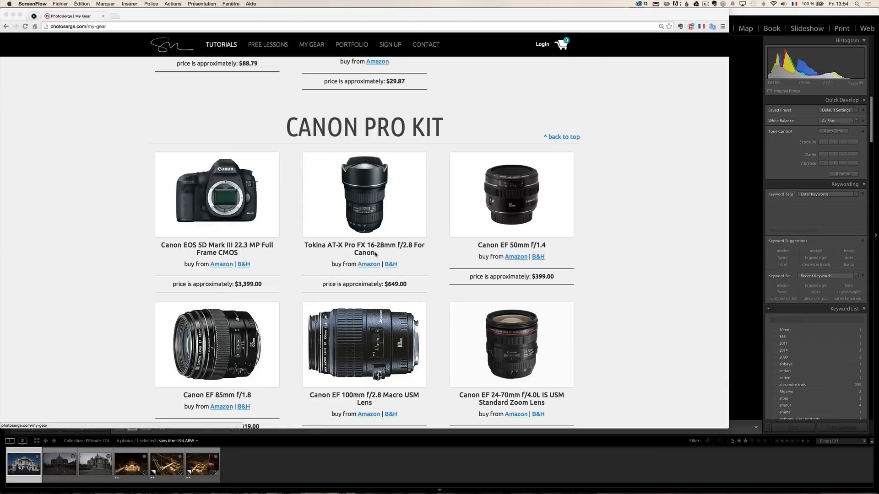
pyautogui.moveTo(337, 189)
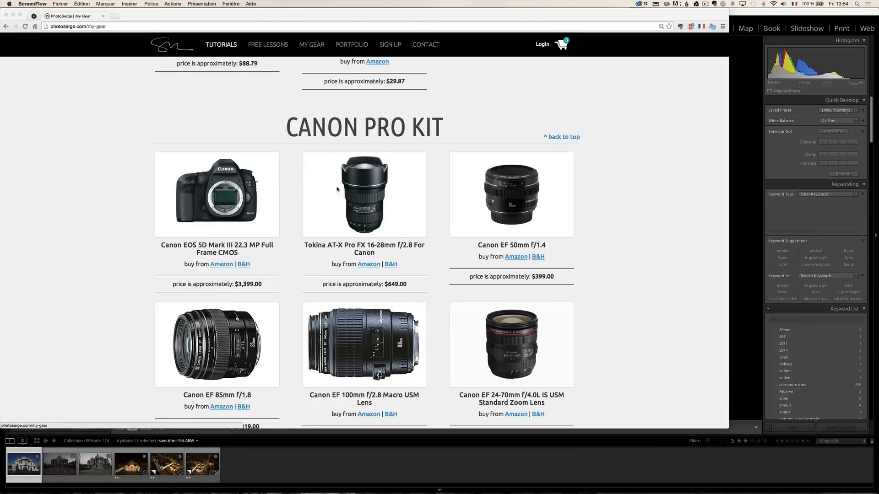
pyautogui.moveTo(386, 249)
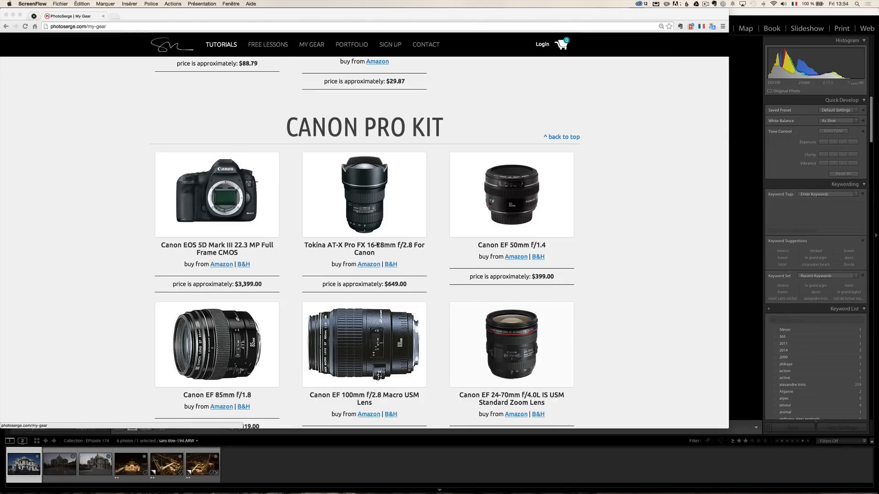
pyautogui.moveTo(402, 250)
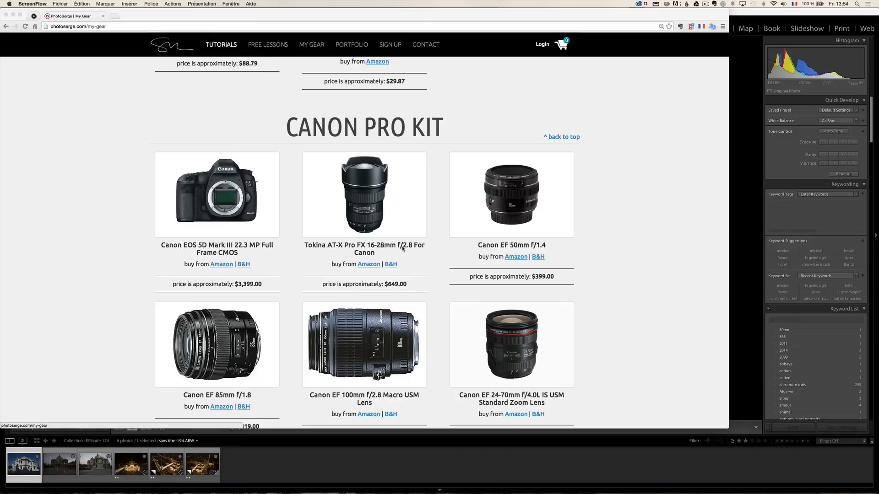
pyautogui.moveTo(377, 245)
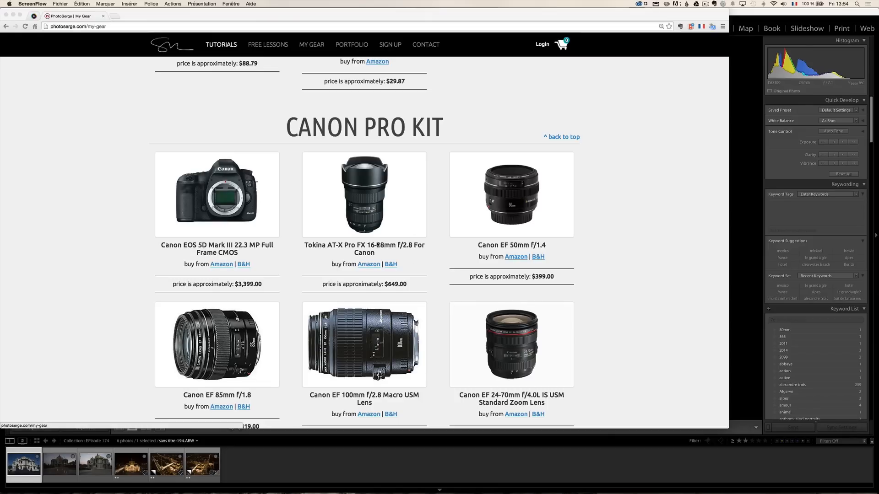
pyautogui.moveTo(389, 253)
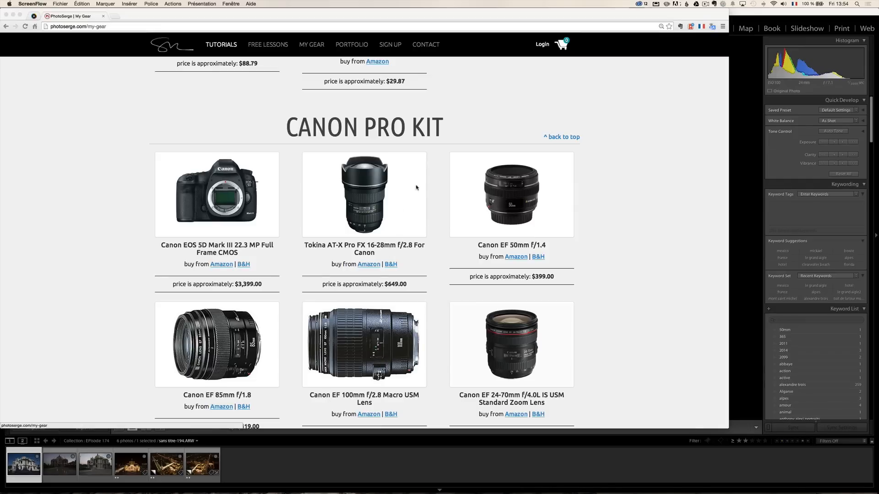
pyautogui.moveTo(378, 209)
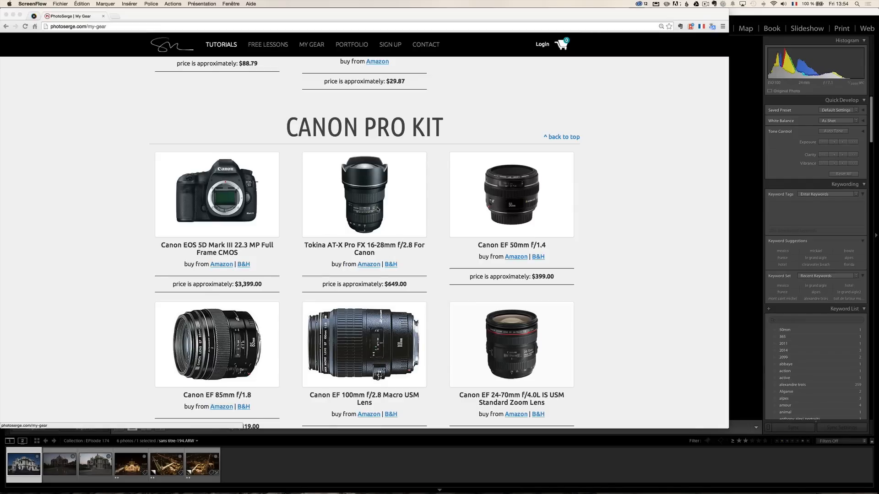
pyautogui.scroll(-3)
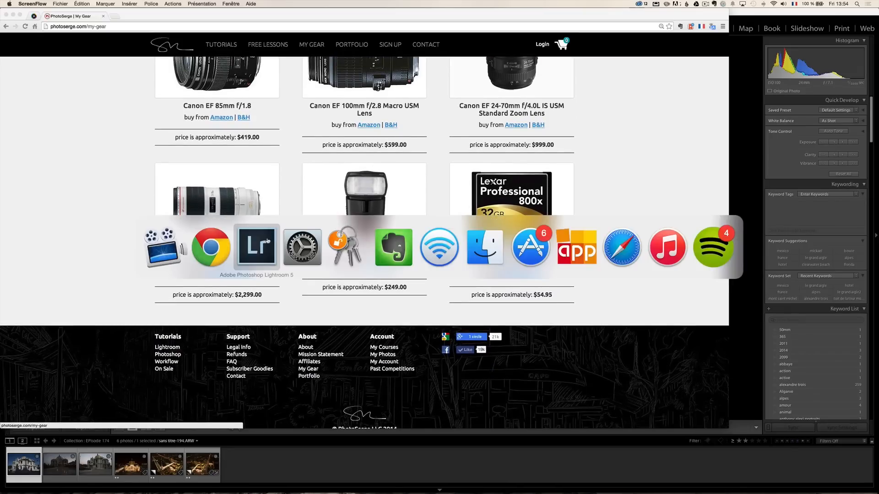
# Step: Back in Lightroom, browse the daytime, dusk and sunset palace shots, ending on the lit night shot
pyautogui.click(257, 247)
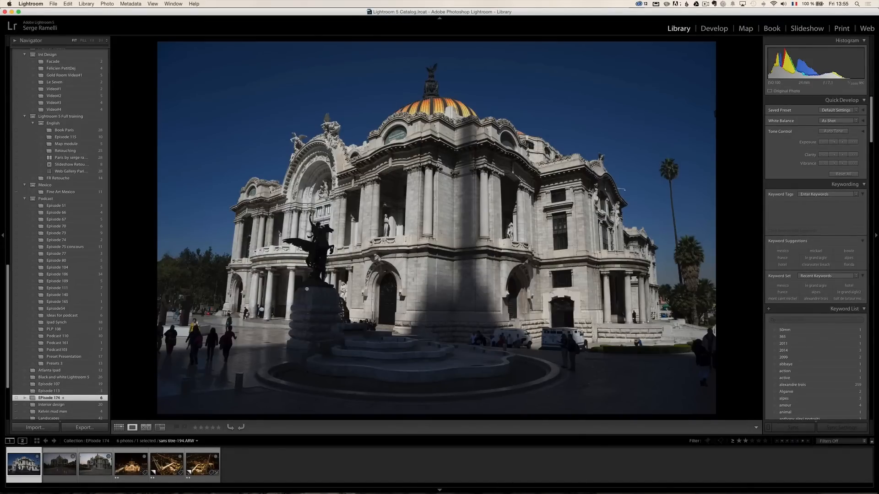
pyautogui.click(59, 464)
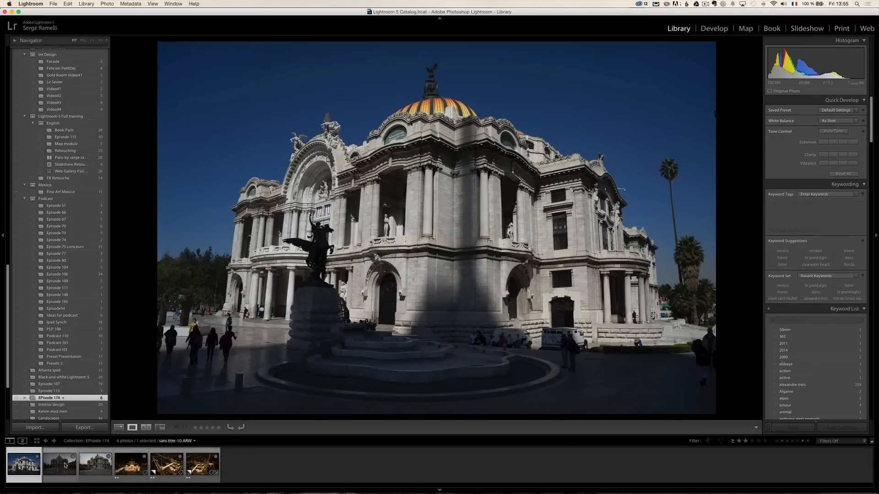
pyautogui.click(59, 464)
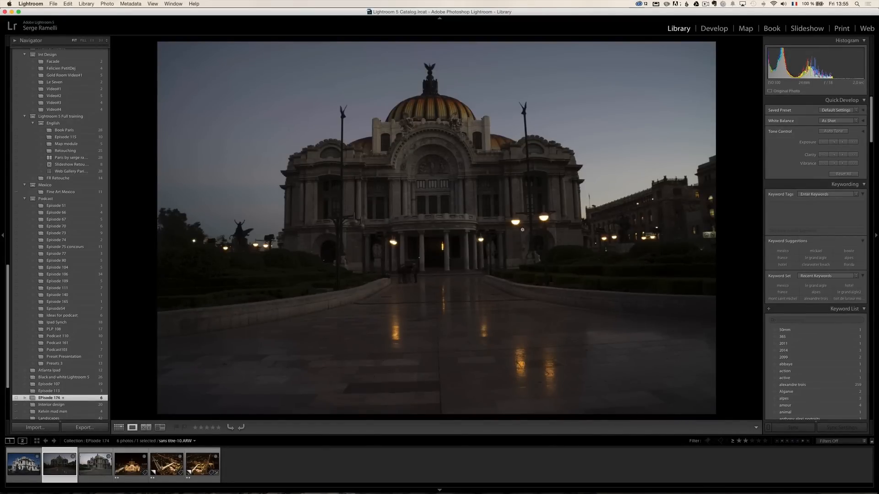
pyautogui.moveTo(650, 87)
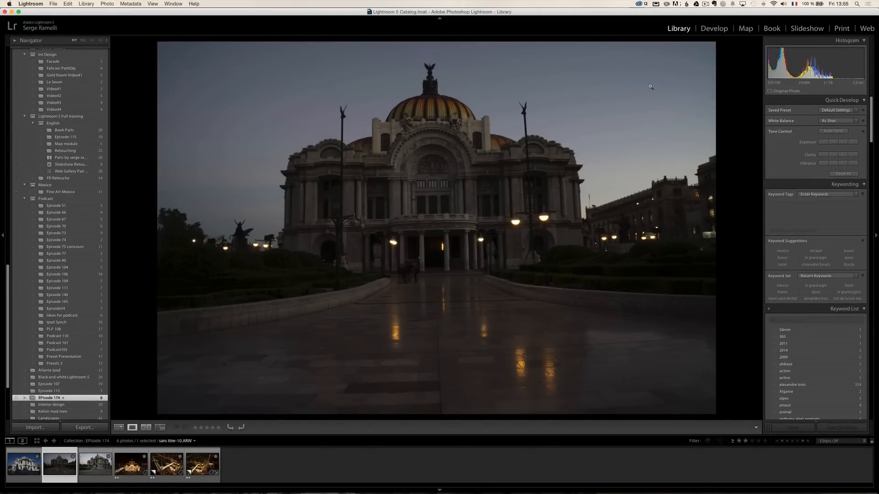
pyautogui.moveTo(512, 142)
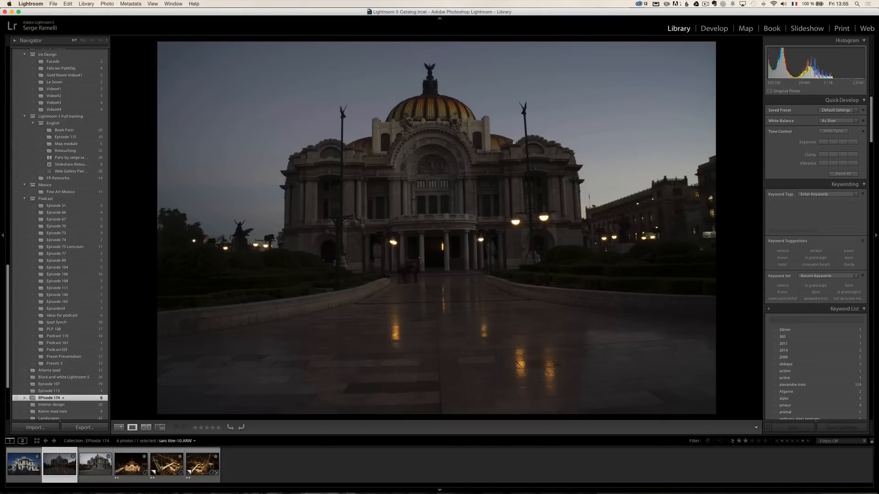
pyautogui.moveTo(439, 206)
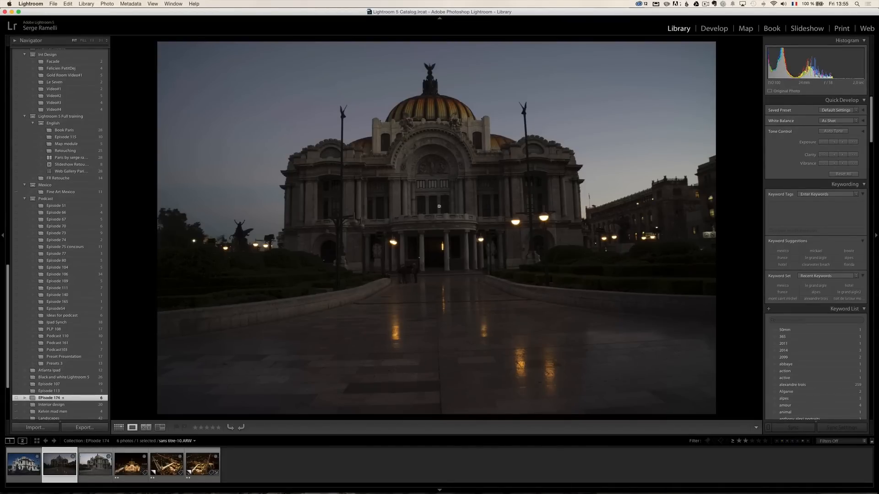
pyautogui.moveTo(236, 297)
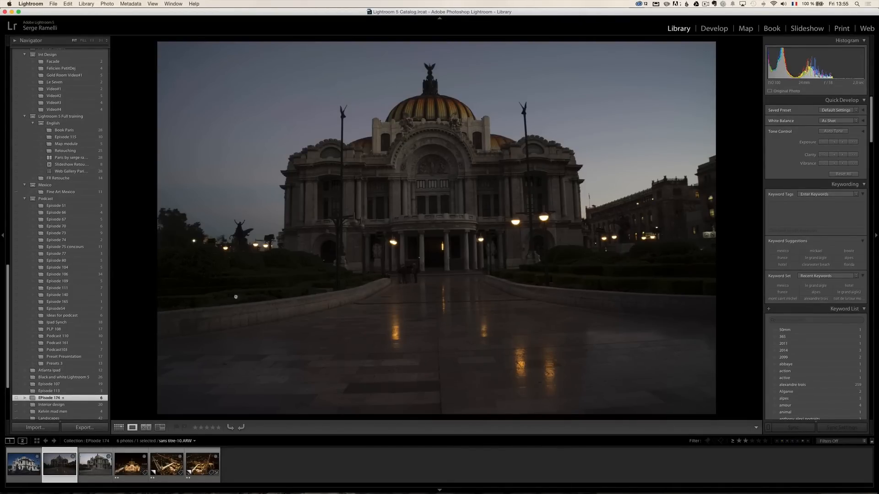
pyautogui.click(95, 463)
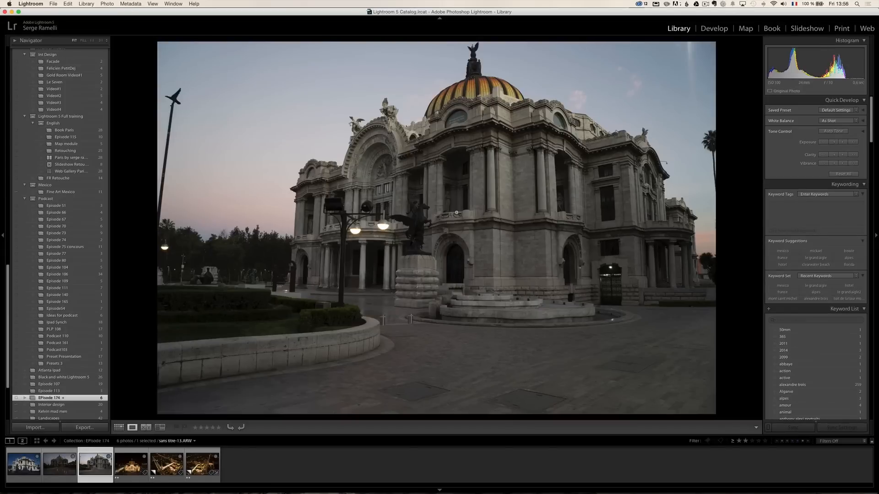
pyautogui.click(59, 463)
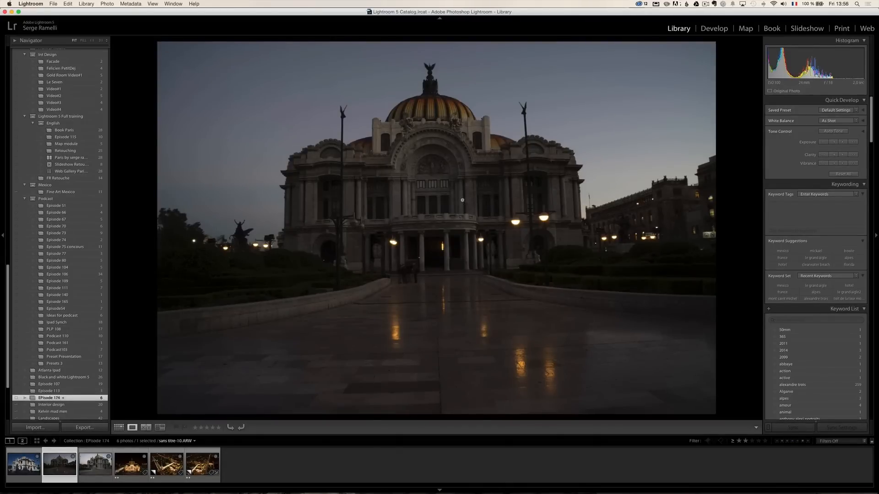
pyautogui.moveTo(432, 187)
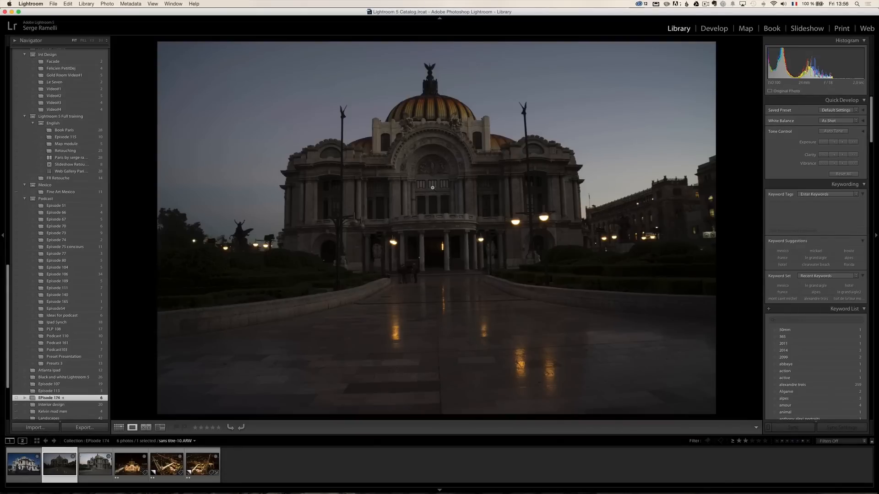
pyautogui.moveTo(697, 311)
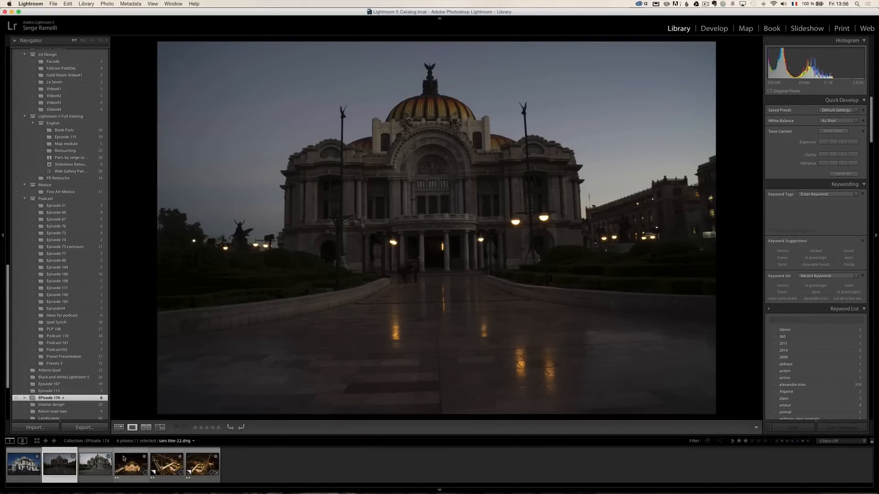
pyautogui.click(130, 463)
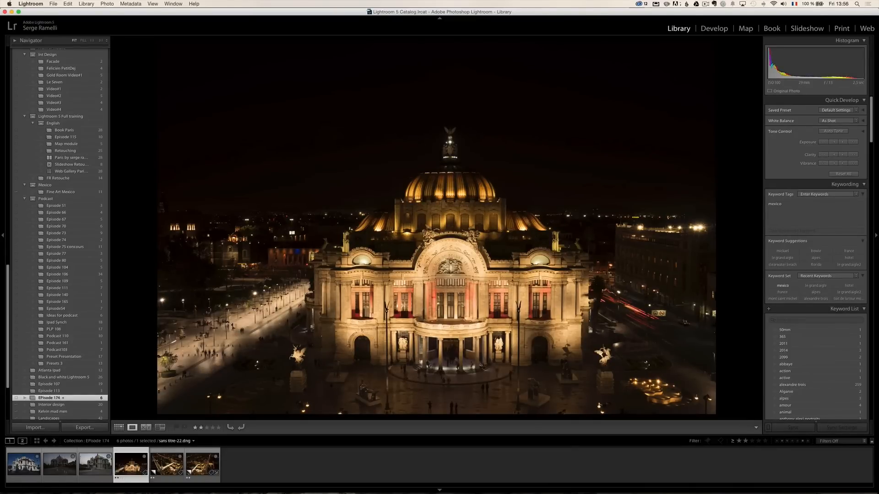
pyautogui.moveTo(479, 140)
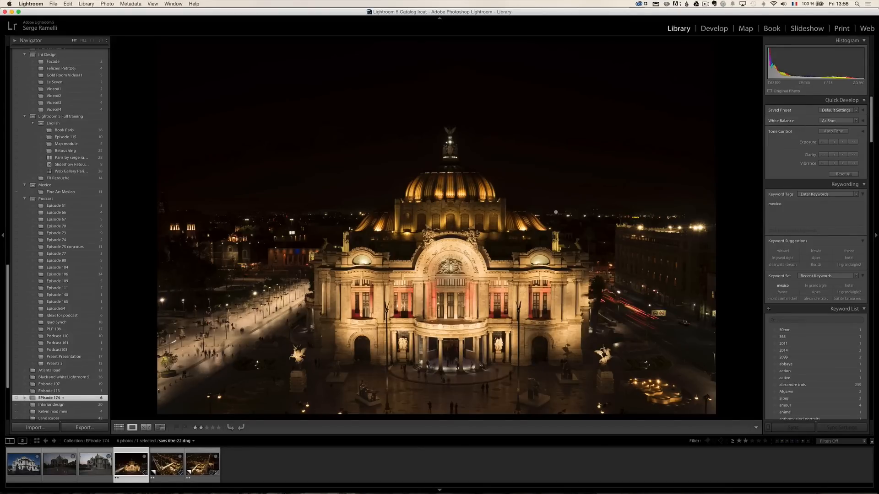
# Step: Switch the selected night shot of the lit palace into the Develop module
pyautogui.click(714, 28)
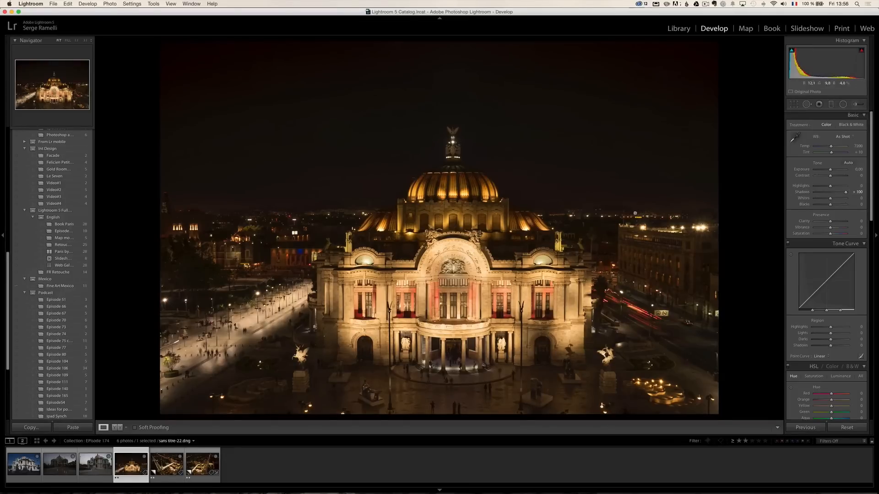
pyautogui.moveTo(265, 134)
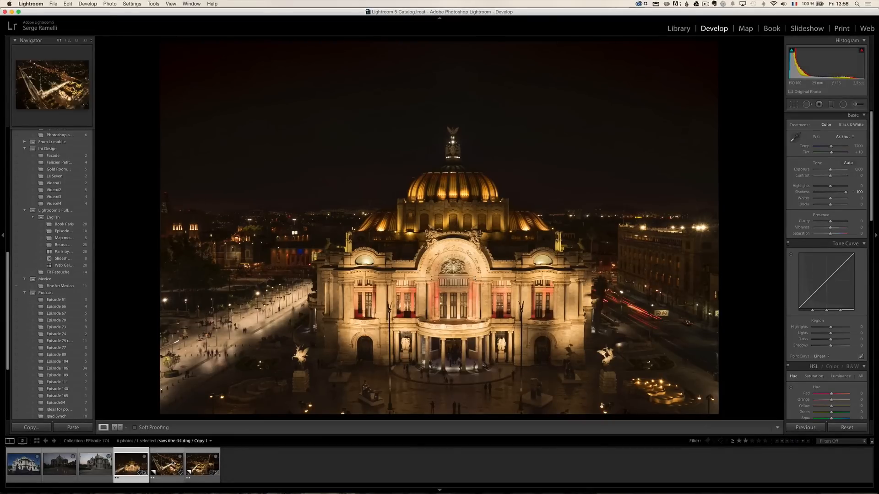
# Step: Select the aerial night shot of the palace from the Develop filmstrip
pyautogui.click(165, 463)
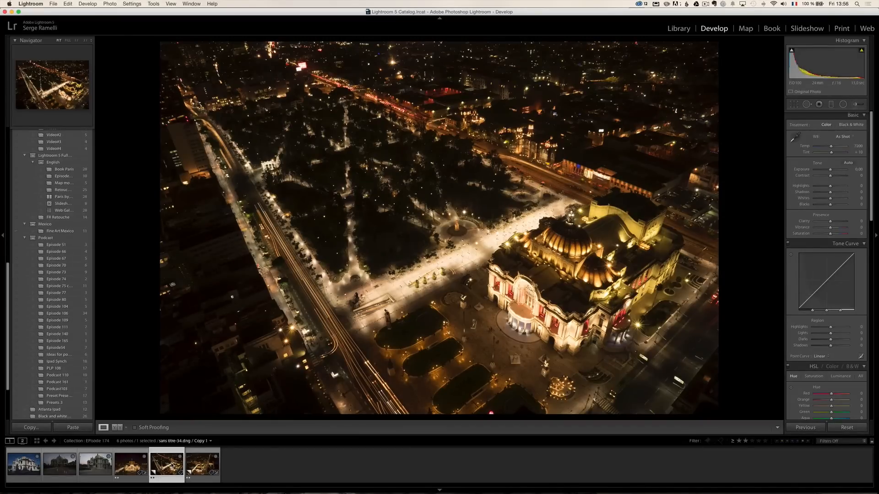
pyautogui.moveTo(166, 464)
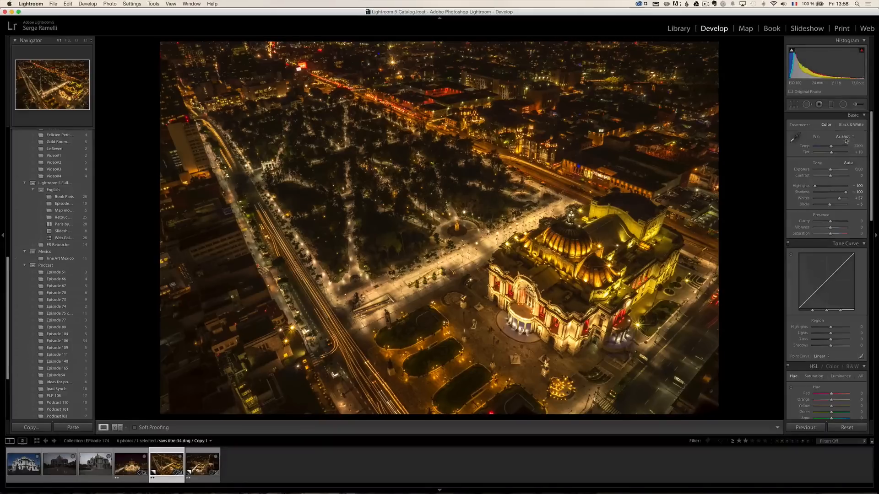
# Step: Compare Daylight, Cloudy, Shade, Tungsten and Fluorescent white balance presets, ending on Fluorescent
pyautogui.click(843, 136)
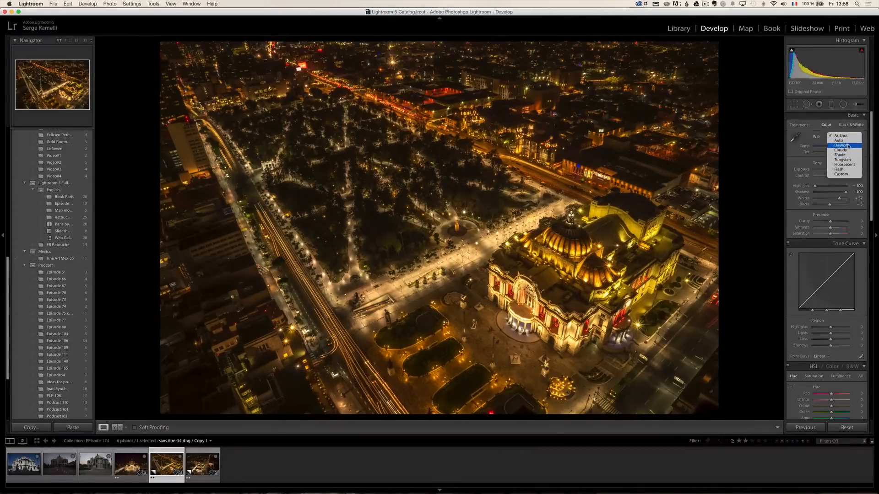
pyautogui.click(841, 145)
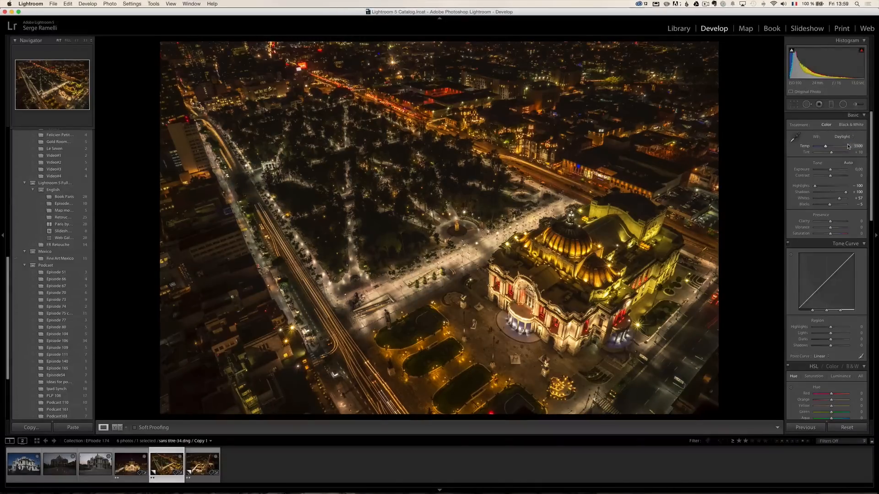
pyautogui.click(844, 137)
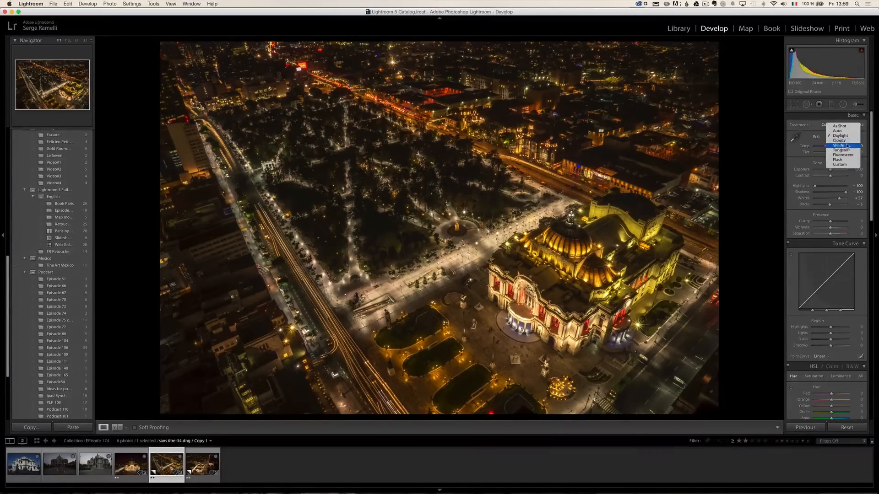
pyautogui.click(840, 140)
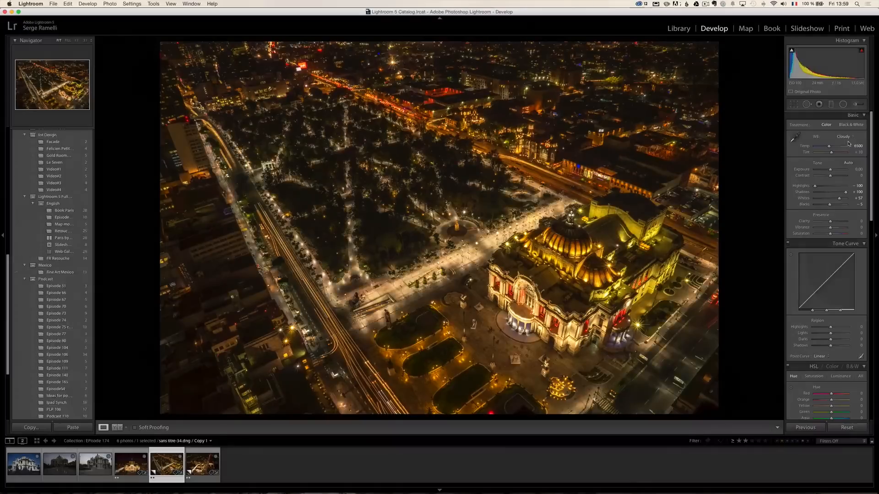
pyautogui.click(843, 136)
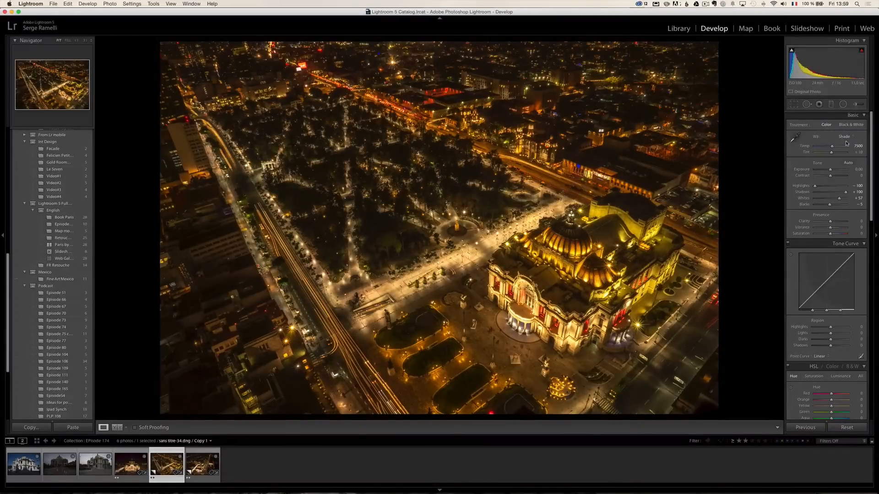
pyautogui.click(856, 137)
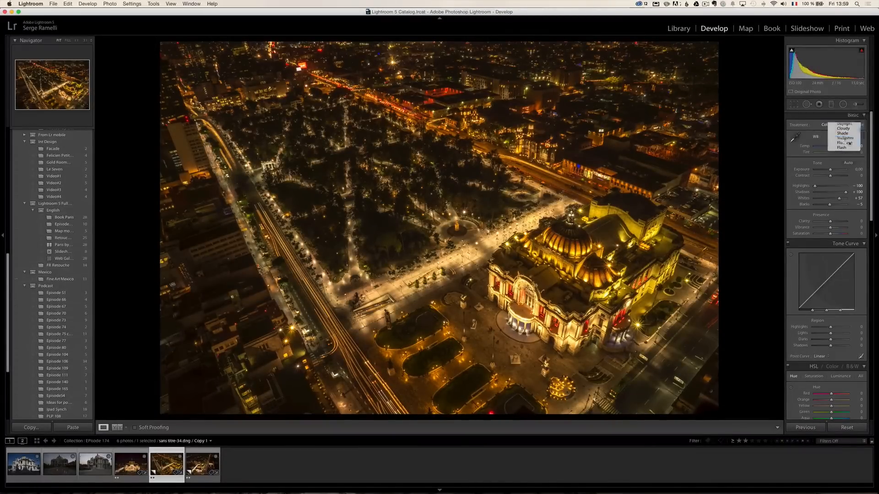
pyautogui.click(842, 138)
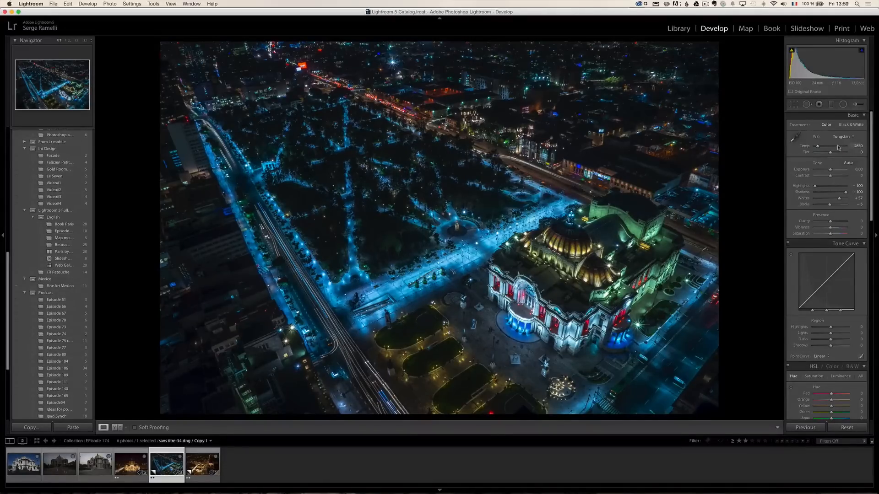
pyautogui.click(843, 137)
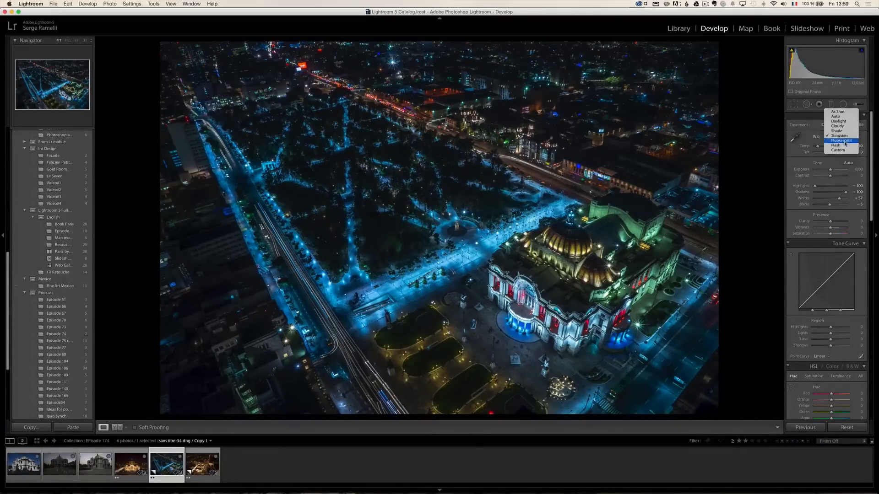
pyautogui.click(839, 141)
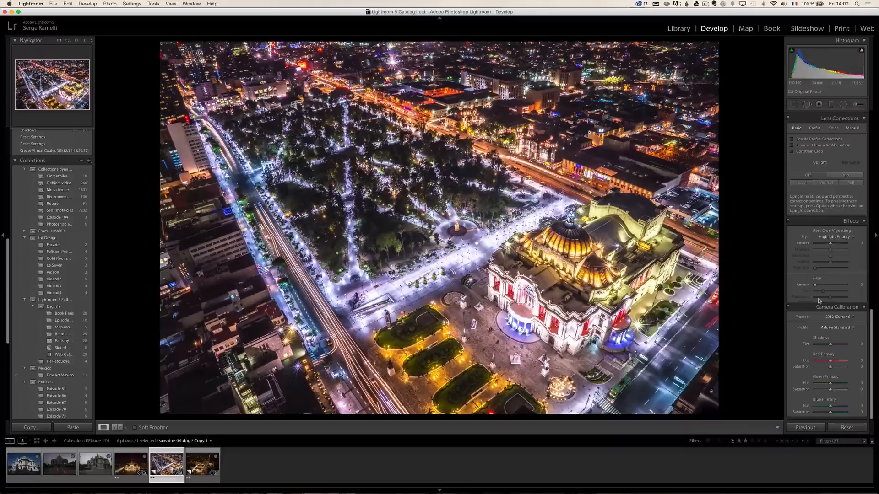
# Step: Compare Camera Landscape and Camera Portrait calibration profiles, settling on Camera Landscape
pyautogui.click(835, 327)
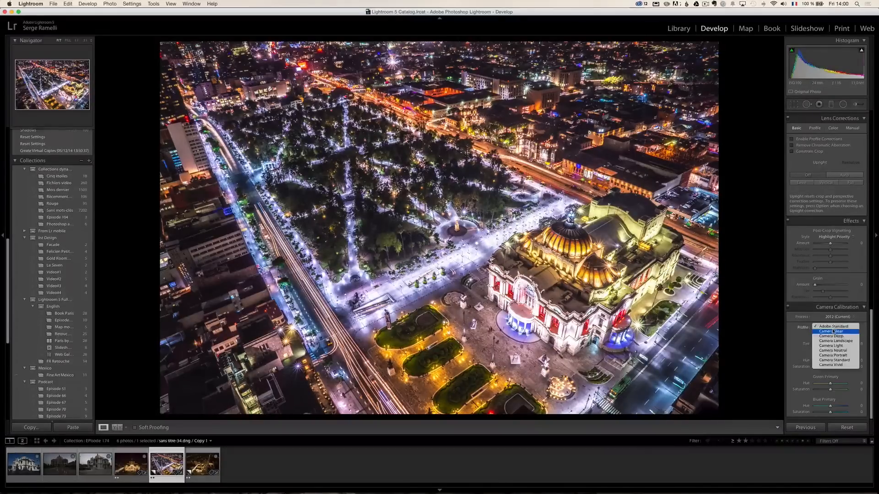
pyautogui.moveTo(835, 341)
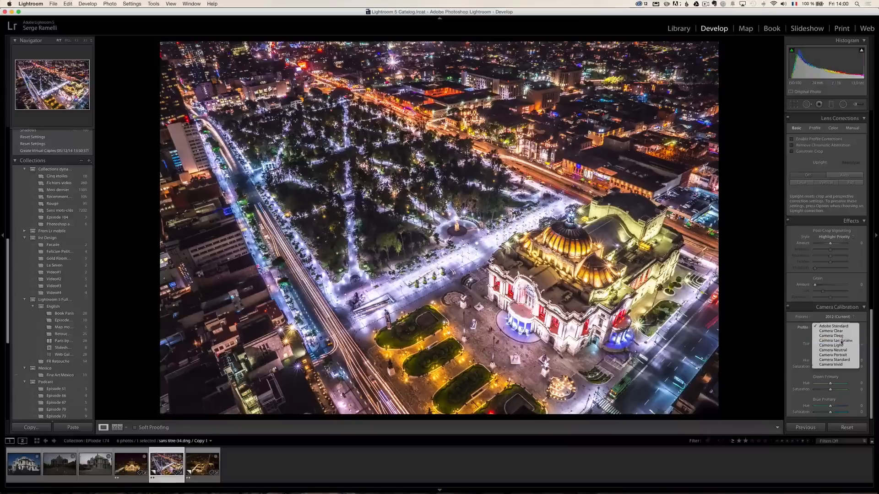
pyautogui.click(835, 340)
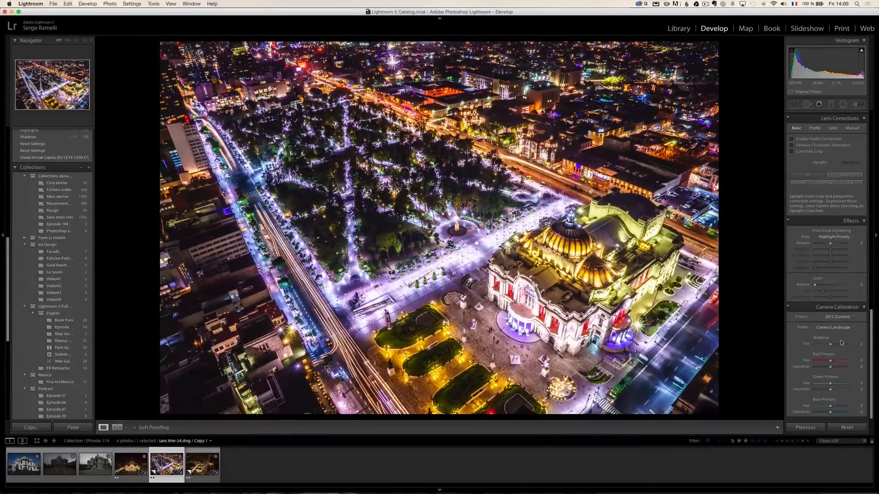
pyautogui.click(834, 327)
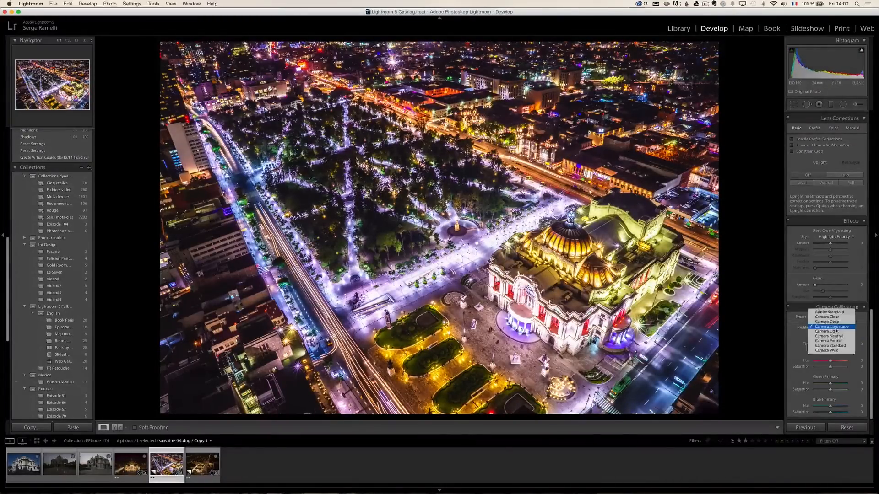
pyautogui.click(831, 341)
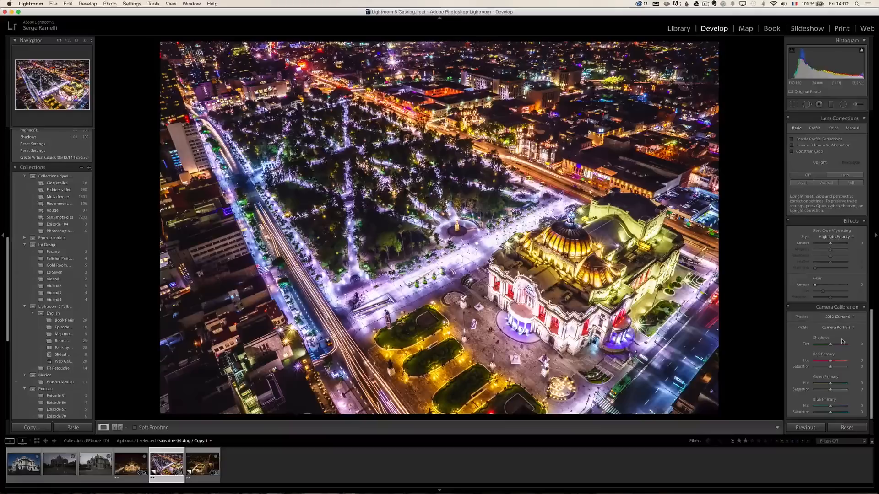
pyautogui.click(837, 328)
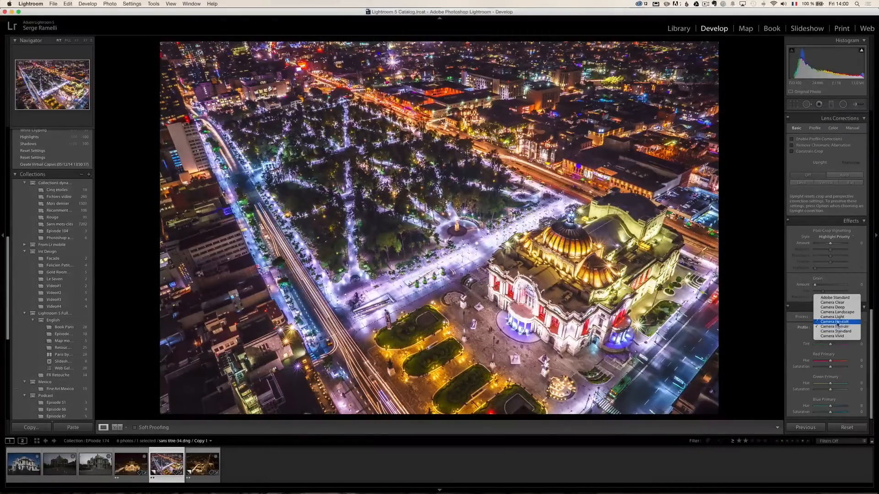
pyautogui.click(837, 312)
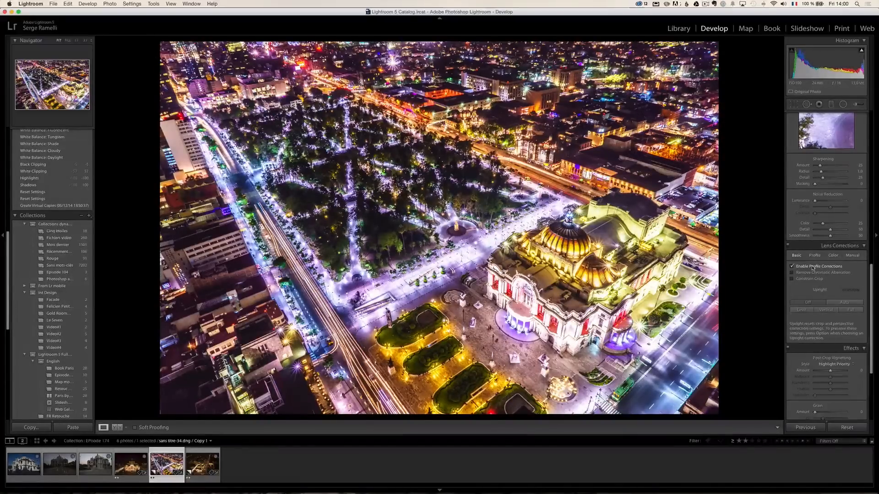
# Step: Enable lens profile corrections and raise the aerial shot's contrast
pyautogui.click(792, 273)
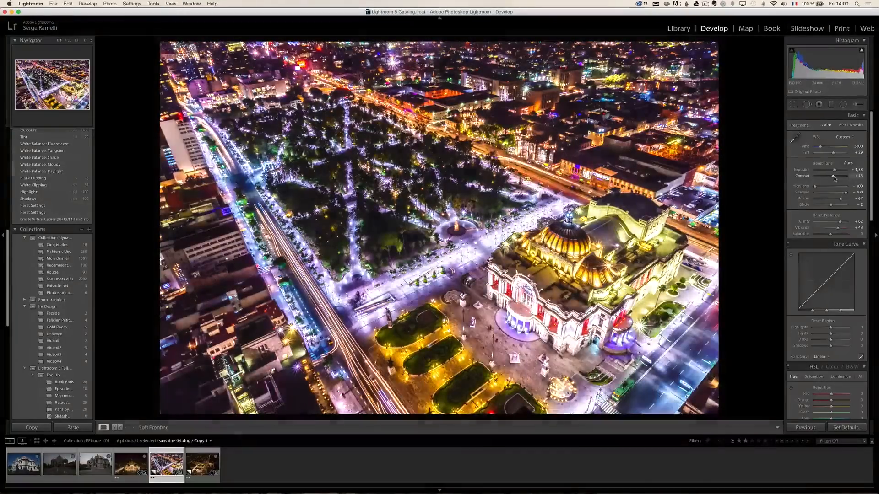
pyautogui.click(170, 4)
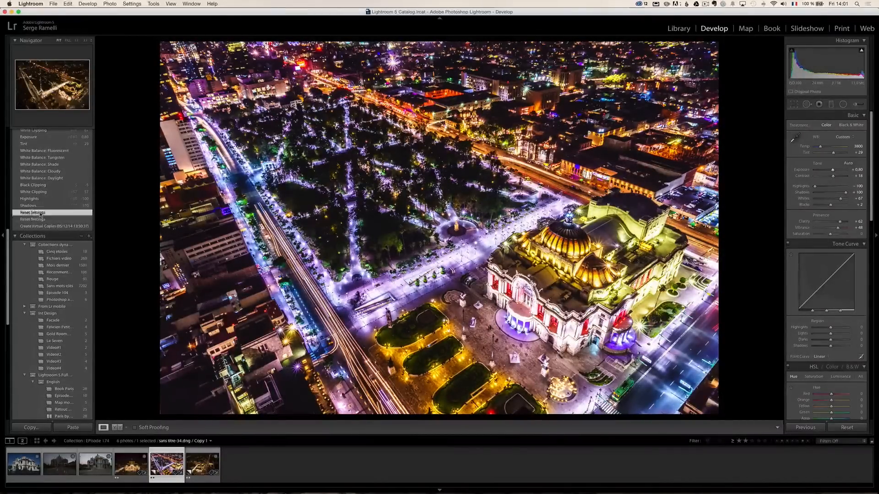
# Step: Preview the unedited original in History, restore the latest edits, then start Copy Settings
pyautogui.click(33, 212)
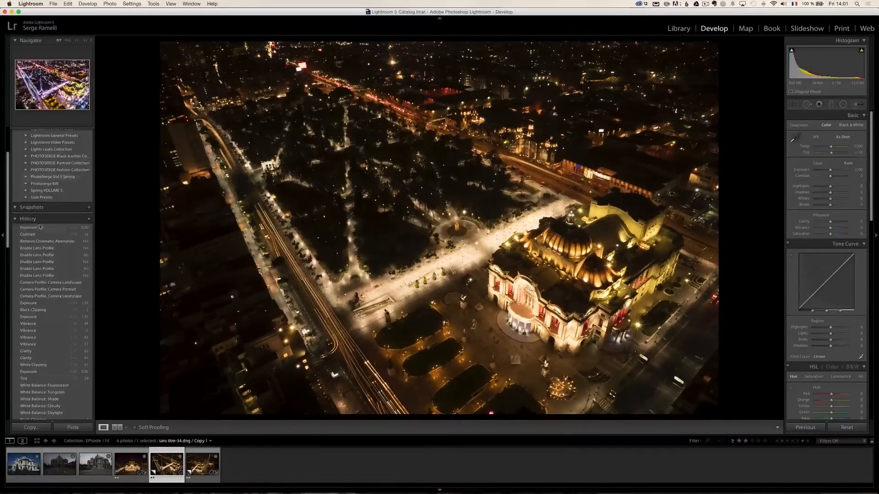
pyautogui.click(28, 228)
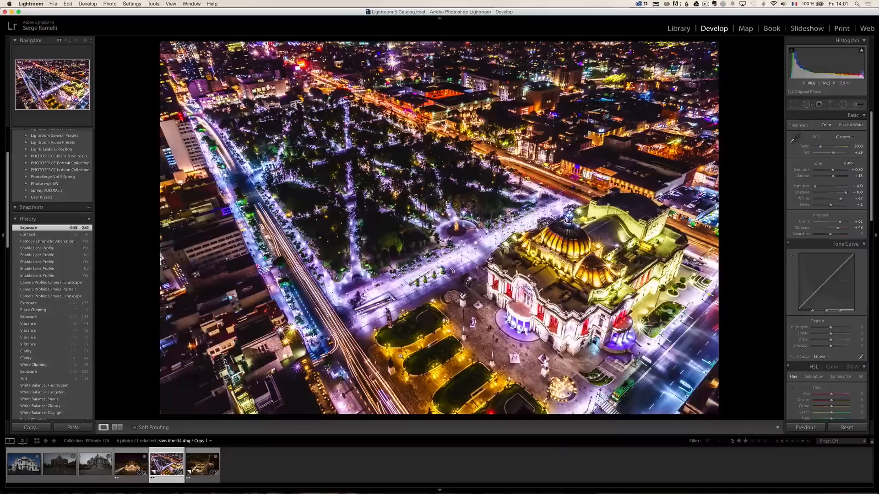
pyautogui.click(30, 427)
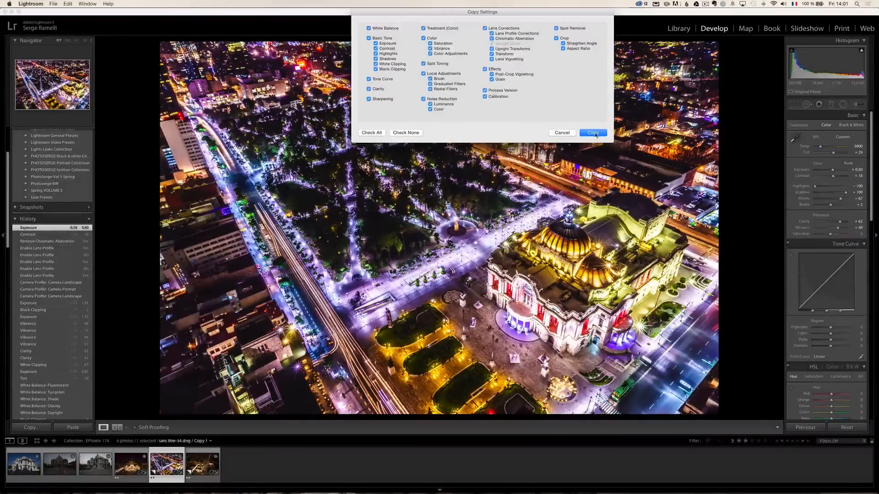
# Step: Copy the checked develop settings and adjust sharpening edge masking in the Detail panel
pyautogui.click(592, 133)
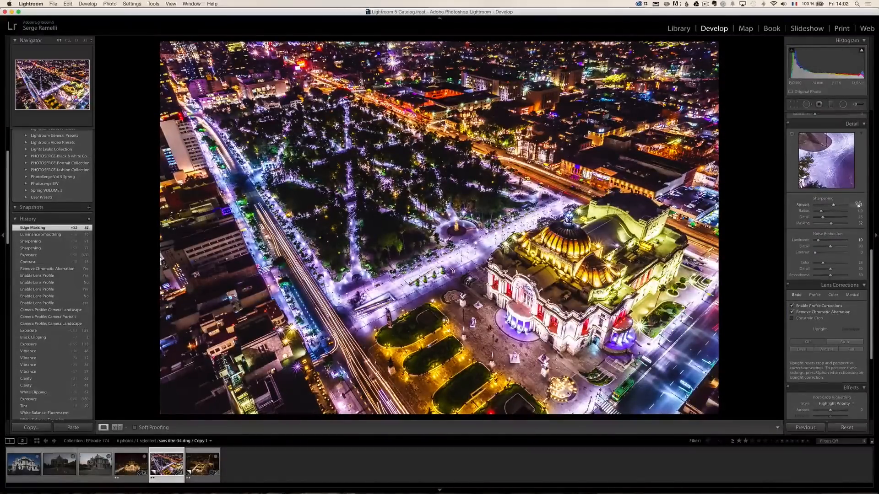
pyautogui.click(851, 115)
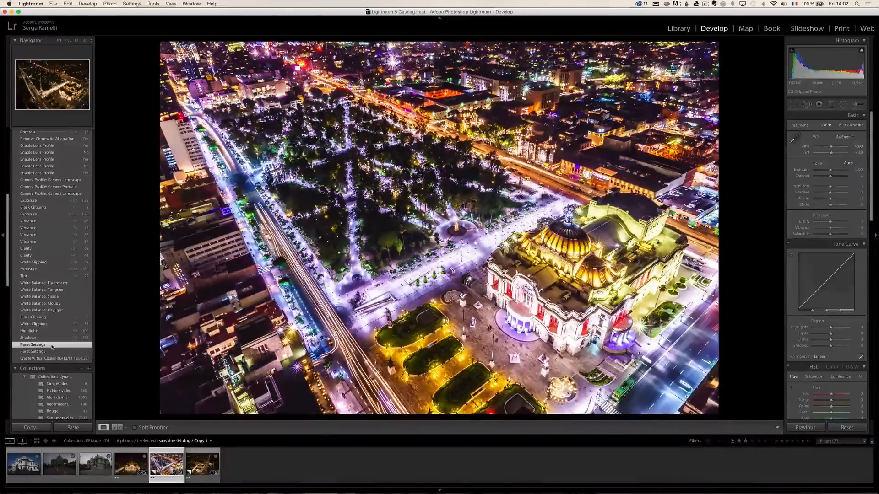
# Step: Preview the dark original via history, return to the latest edit, and set Exposure to +1.30
pyautogui.click(33, 345)
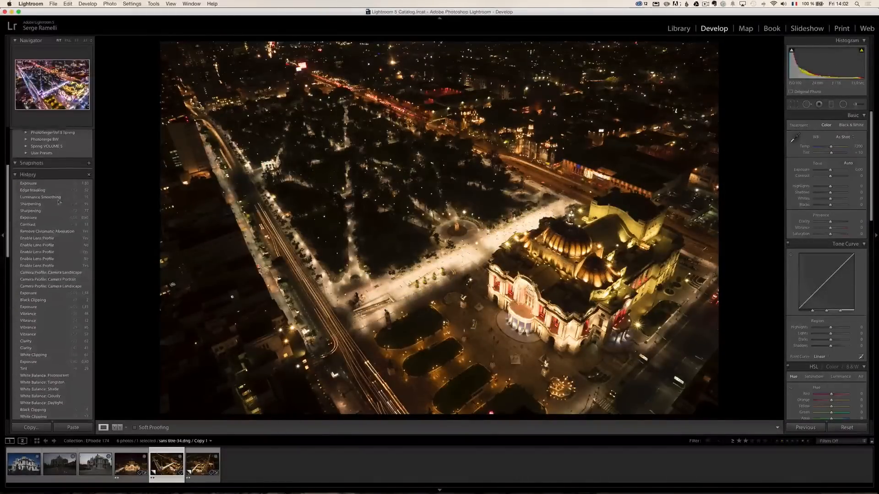
pyautogui.click(42, 183)
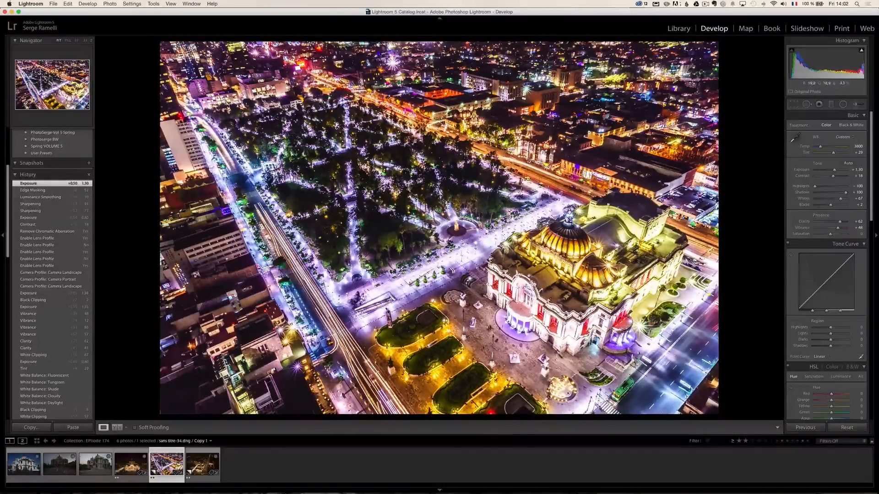
pyautogui.click(31, 427)
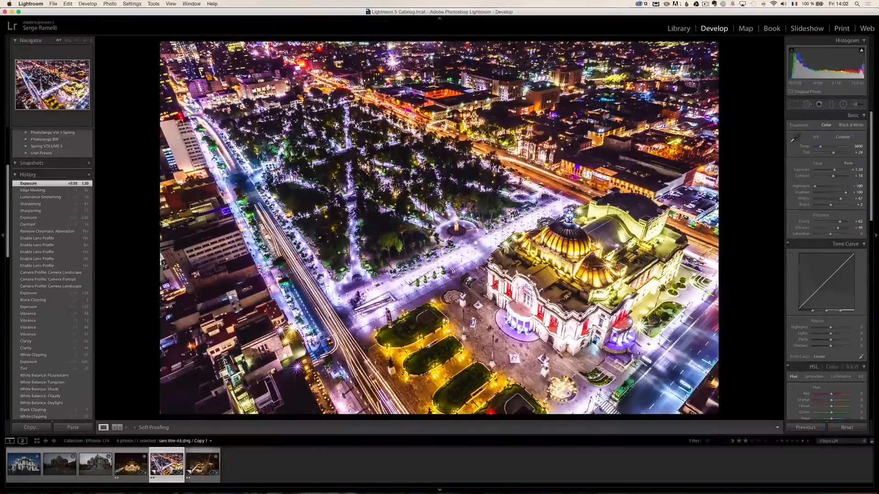
# Step: Paste the copied develop settings onto the second aerial shot, tweak its exposure, then reselect the first aerial shot
pyautogui.click(202, 464)
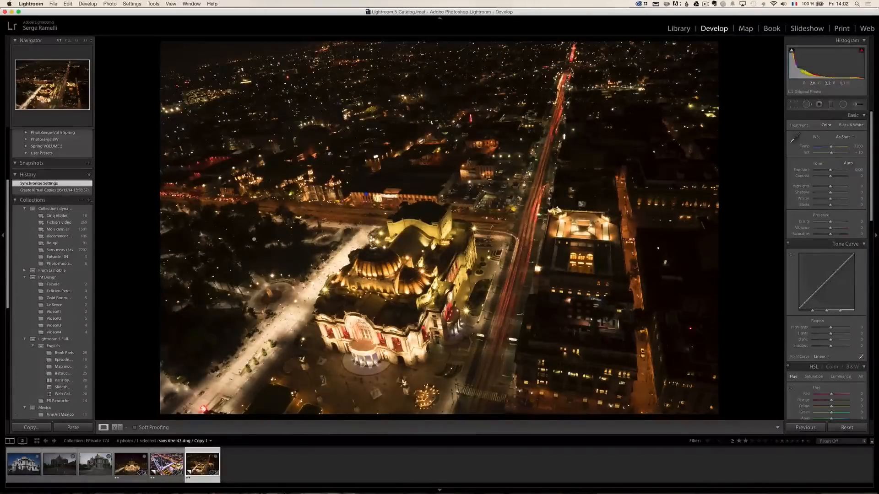
pyautogui.click(73, 427)
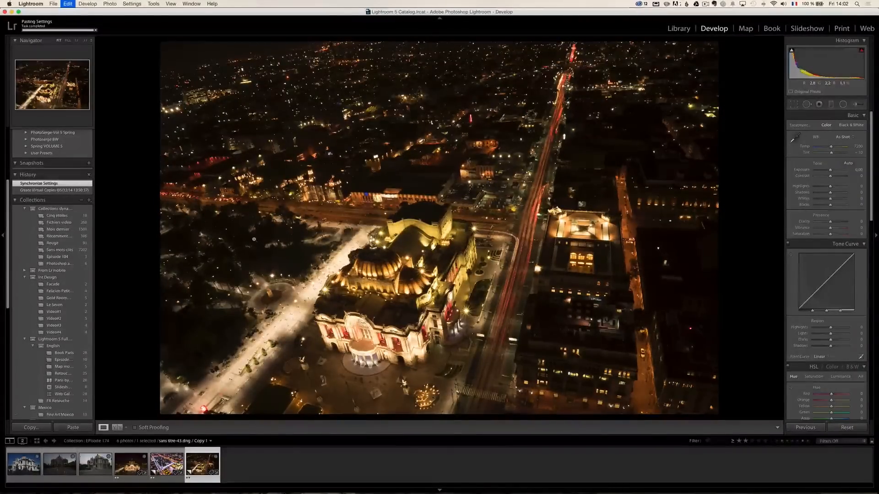
pyautogui.click(72, 427)
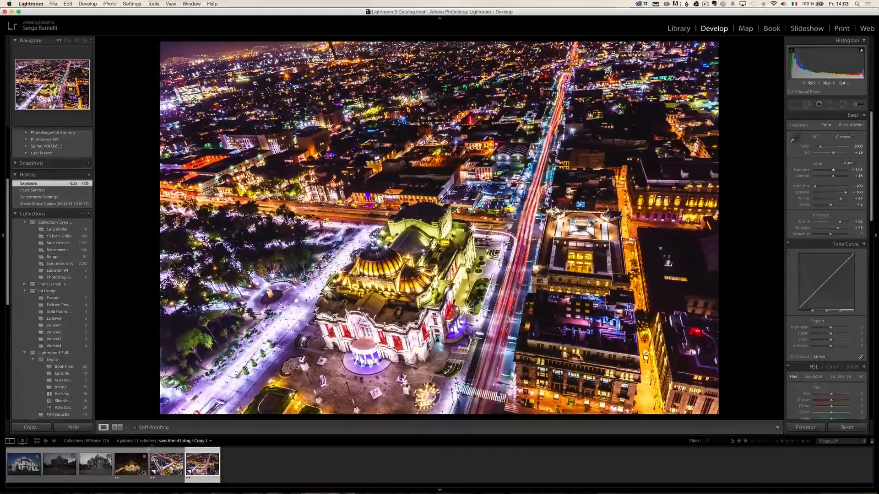
pyautogui.click(165, 464)
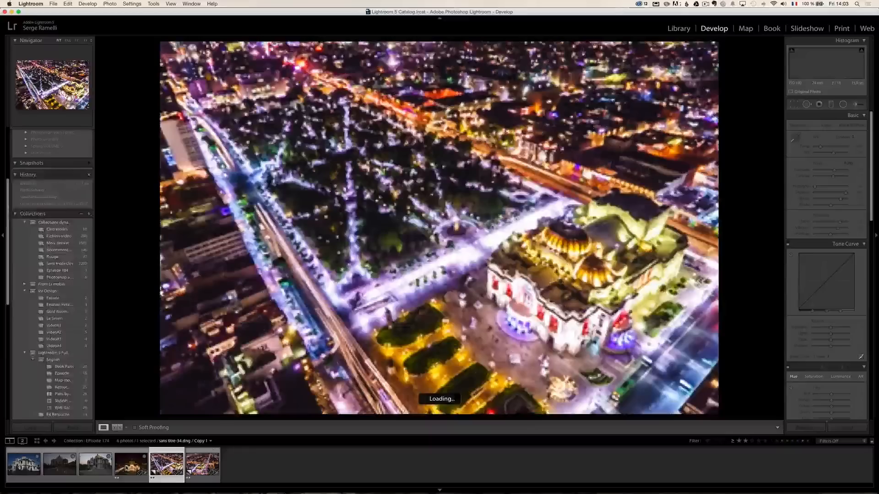
# Step: Paste the copied develop settings onto the front-facade palace shot, then reselect the aerial thumbnail
pyautogui.click(132, 464)
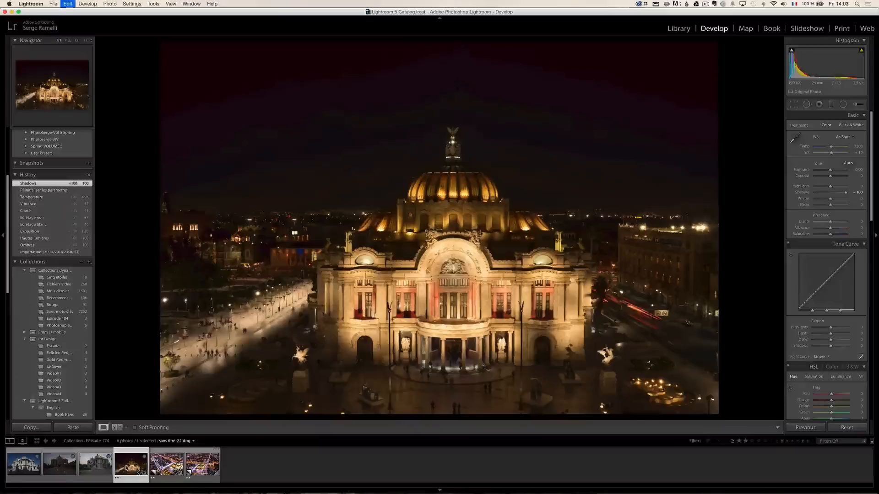
pyautogui.click(72, 428)
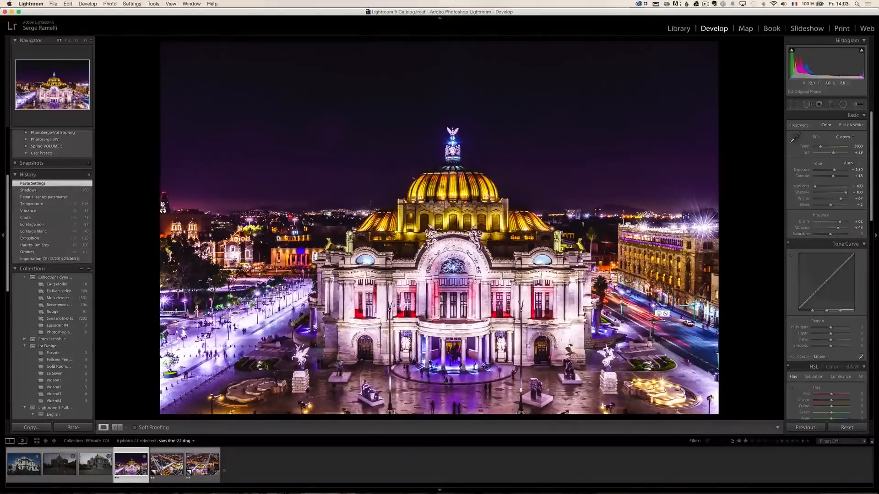
pyautogui.click(165, 464)
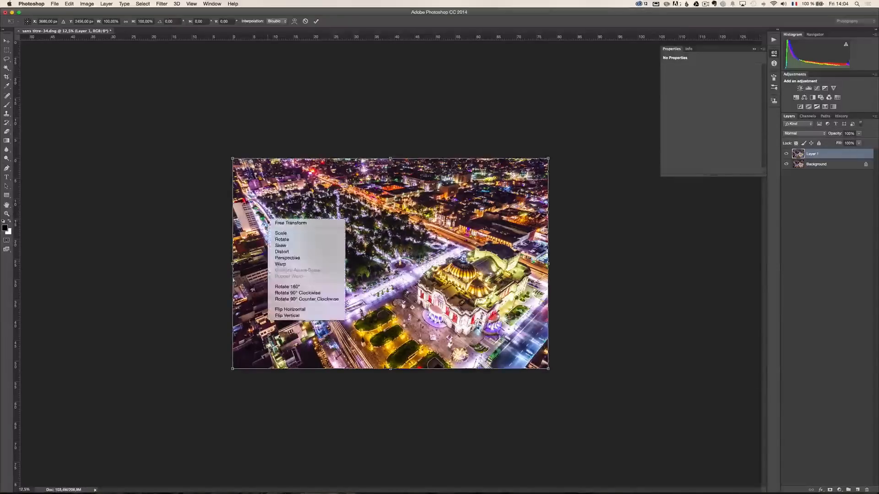
# Step: Warp the aerial layer, pushing its left edge outward and reshaping the top-left curve, then commit
pyautogui.click(281, 264)
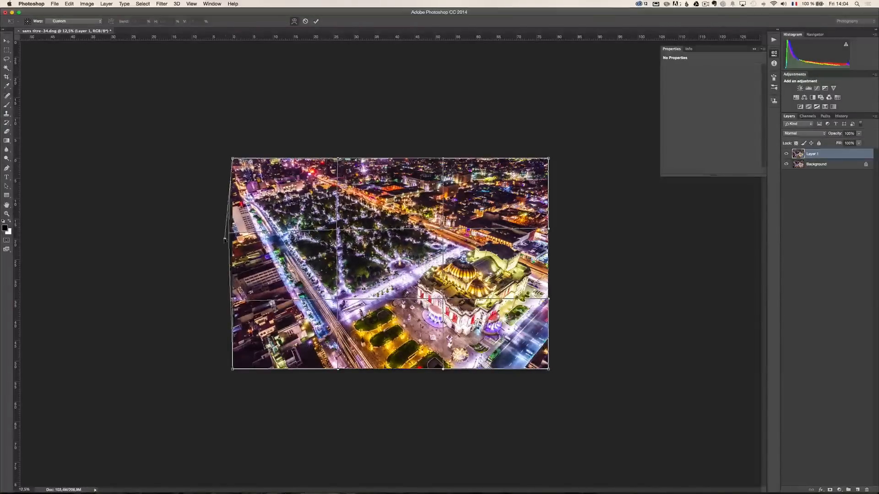
pyautogui.moveTo(233, 158); pyautogui.dragTo(217, 157)
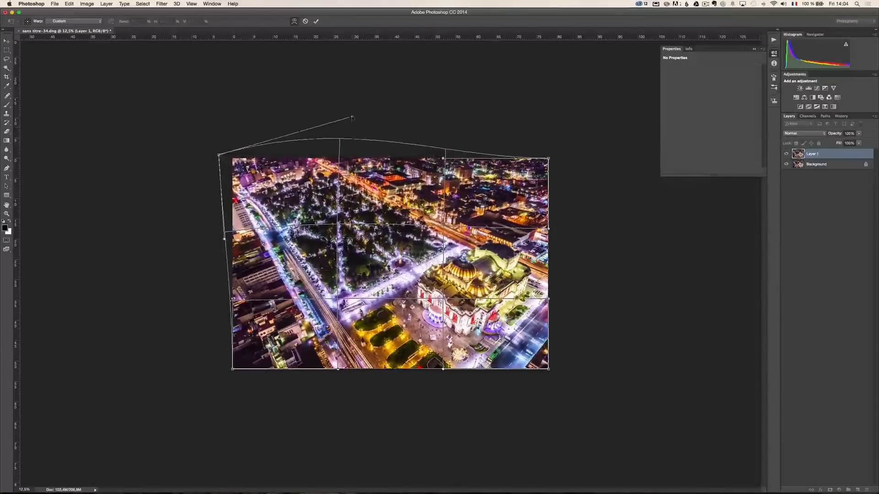
pyautogui.moveTo(352, 115); pyautogui.dragTo(353, 116)
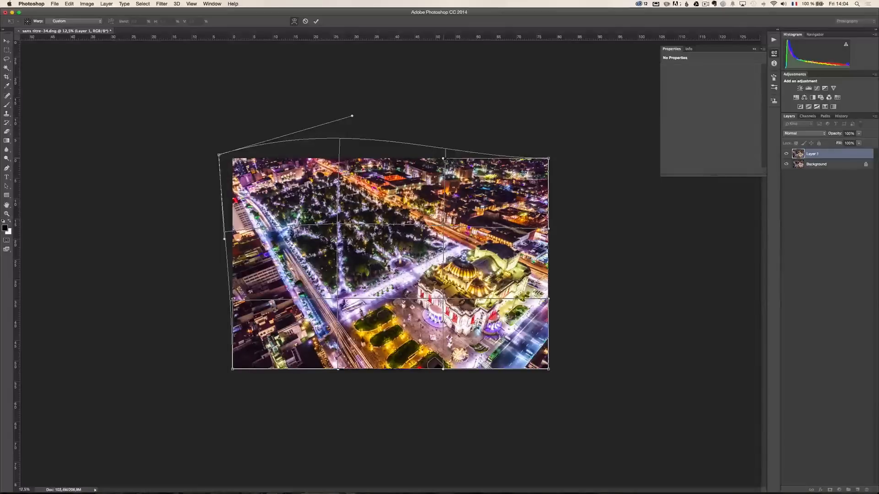
pyautogui.moveTo(351, 117); pyautogui.dragTo(352, 115)
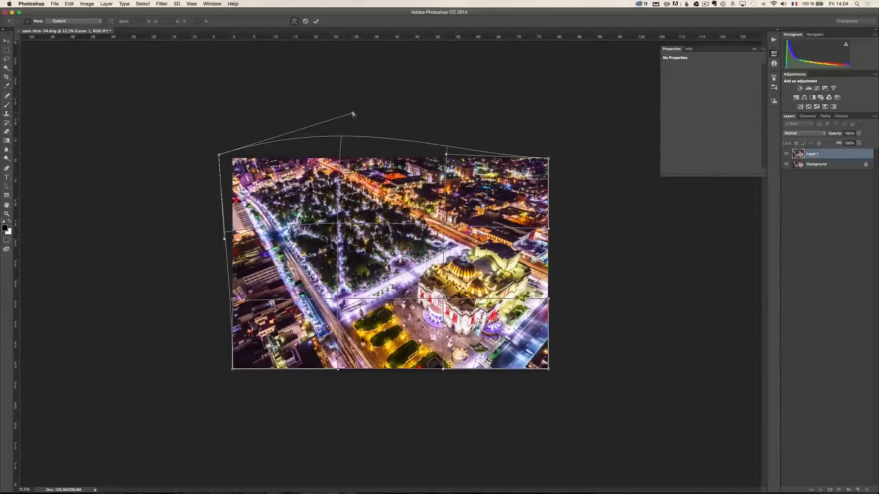
pyautogui.moveTo(353, 113); pyautogui.dragTo(350, 115)
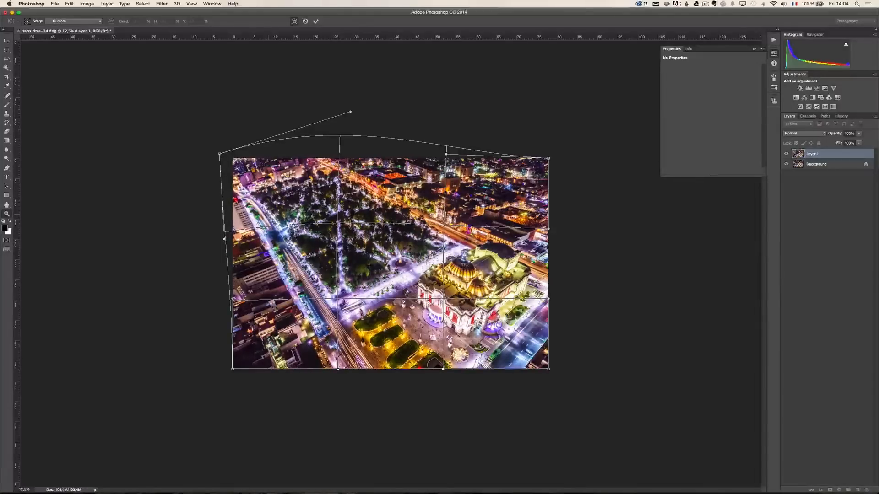
pyautogui.click(315, 20)
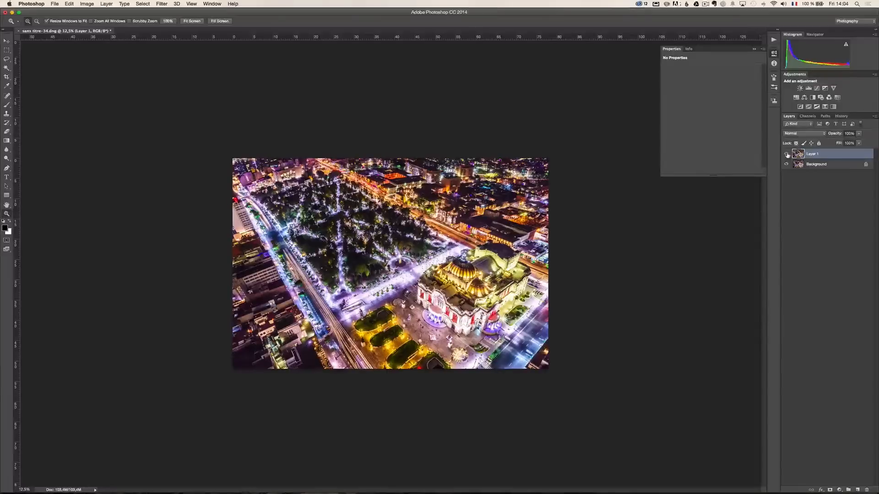